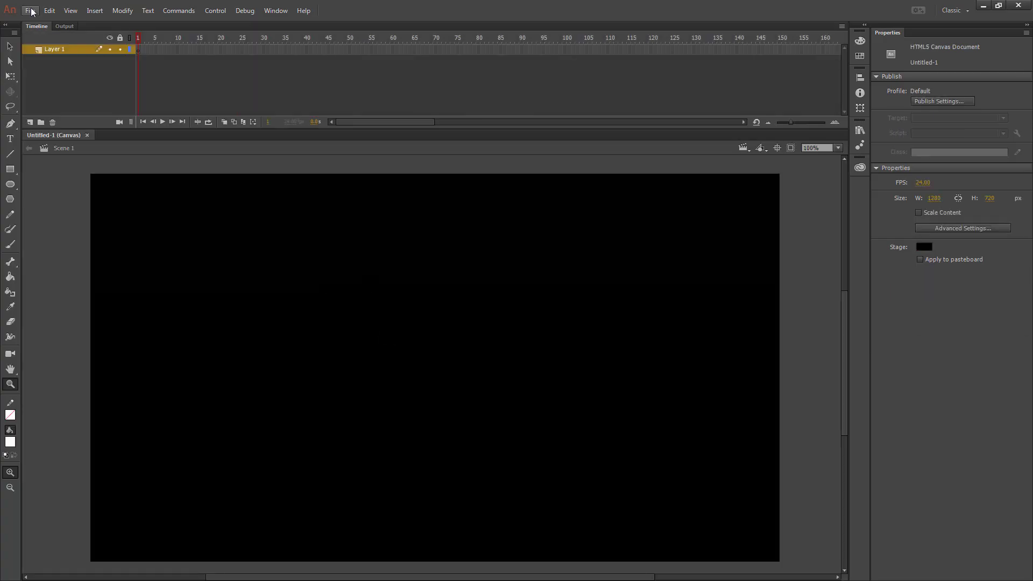
Import wtp.png from the shared drive's Web Design folder onto the black stage.
left_click(30, 10)
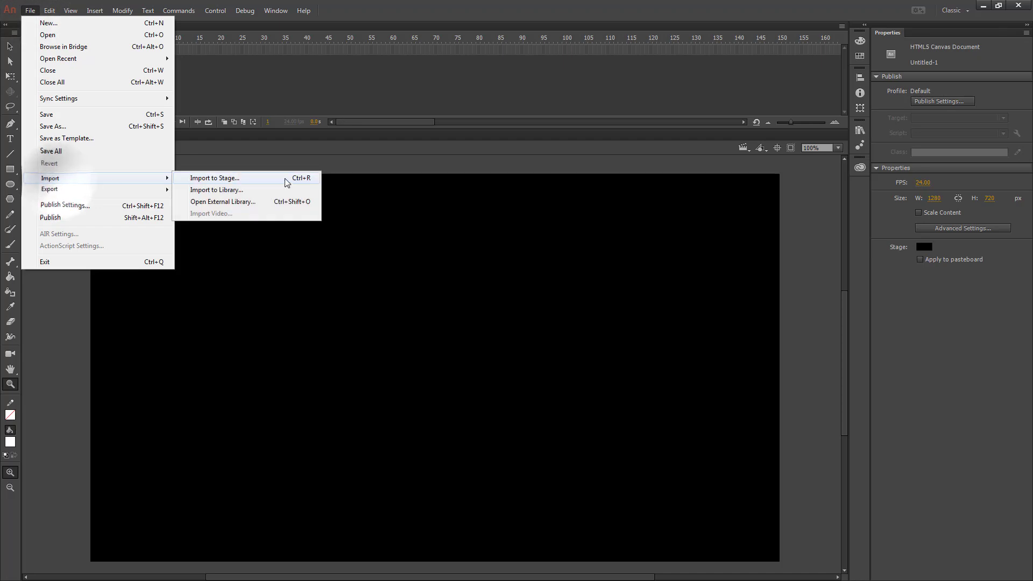
left_click(214, 177)
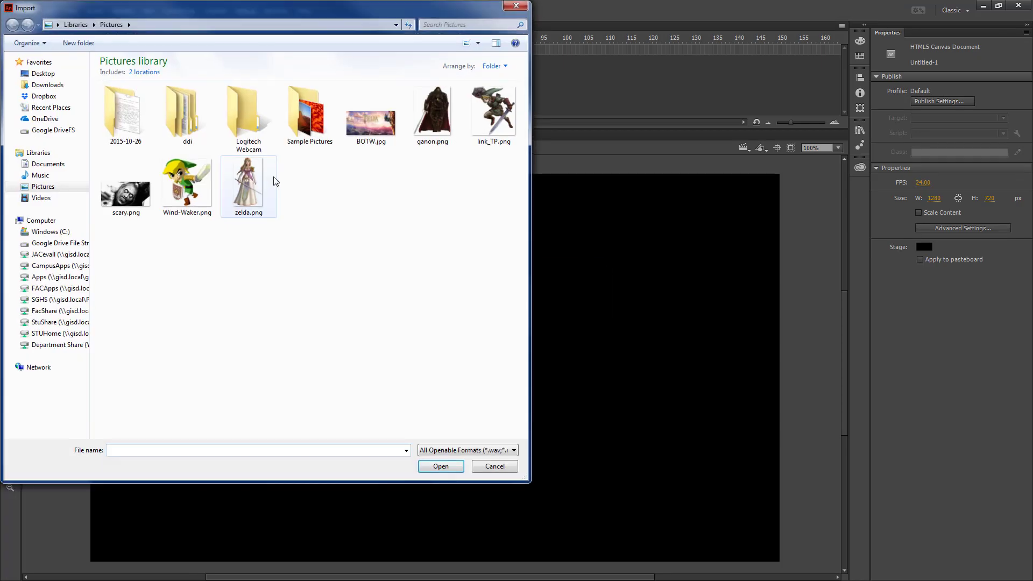
left_click(44, 322)
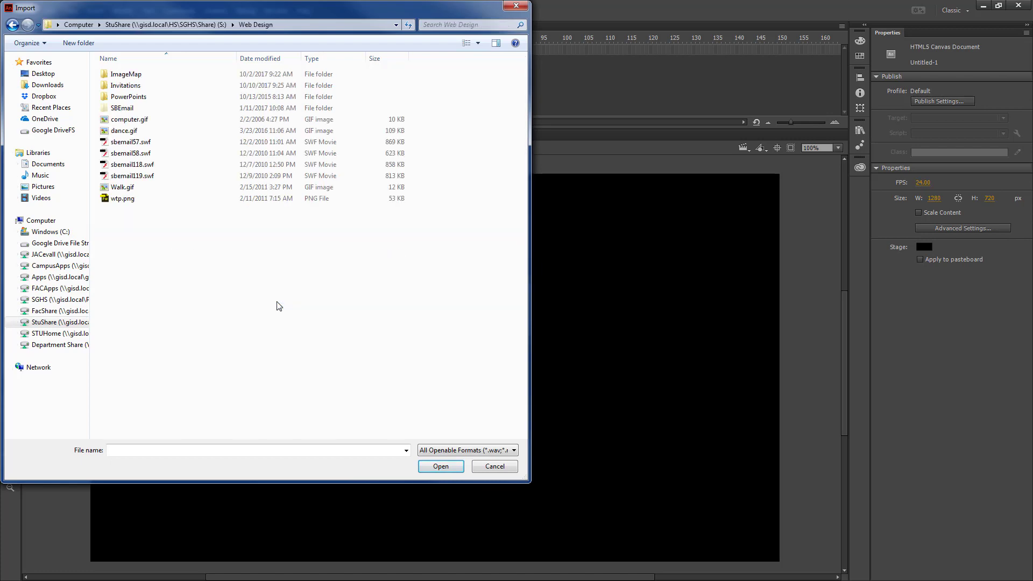
left_click(123, 198)
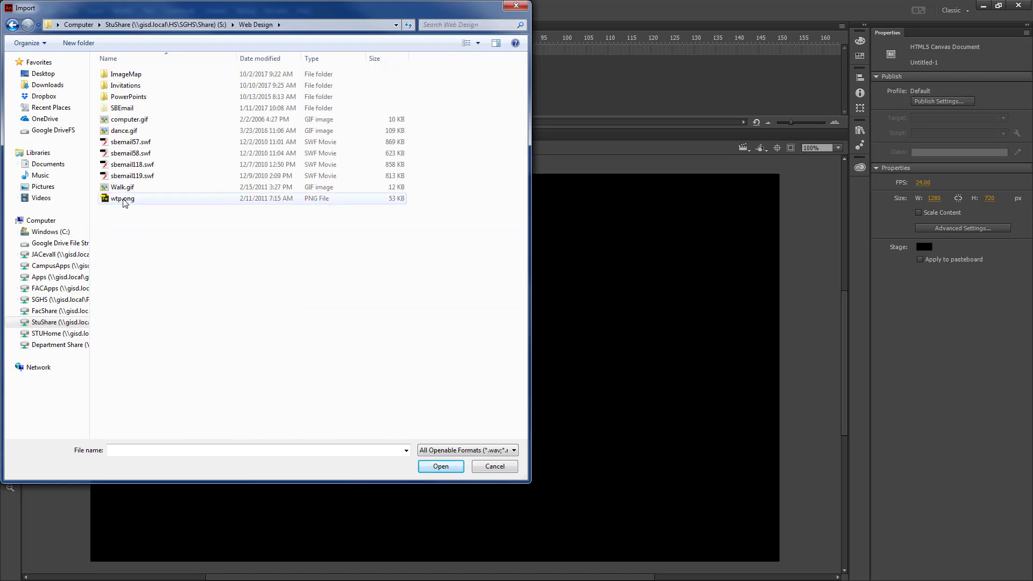
left_click(440, 466)
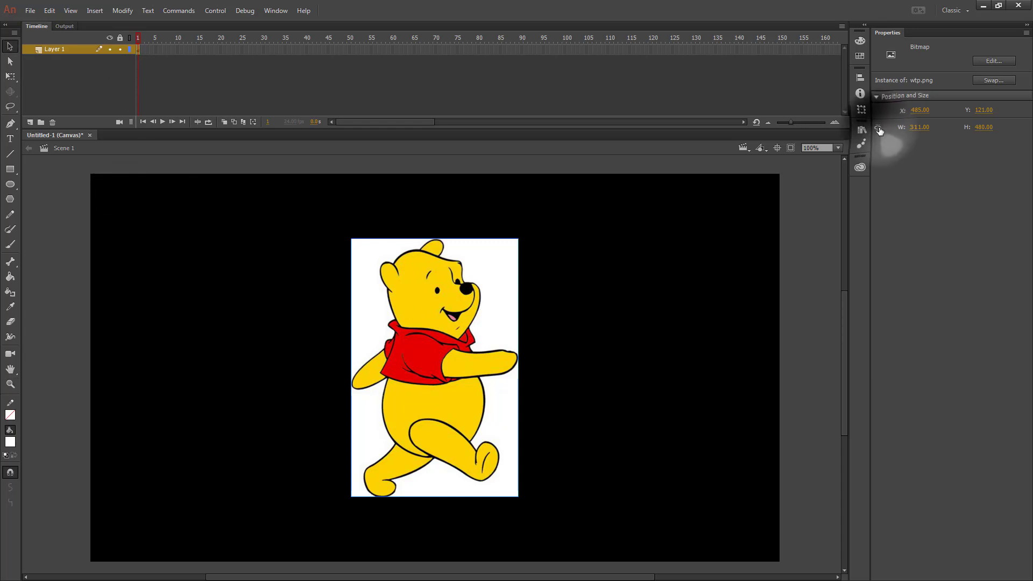
Scale the picture proportionally to 720 height and rename its layer picture.
left_click(987, 127)
type("720")
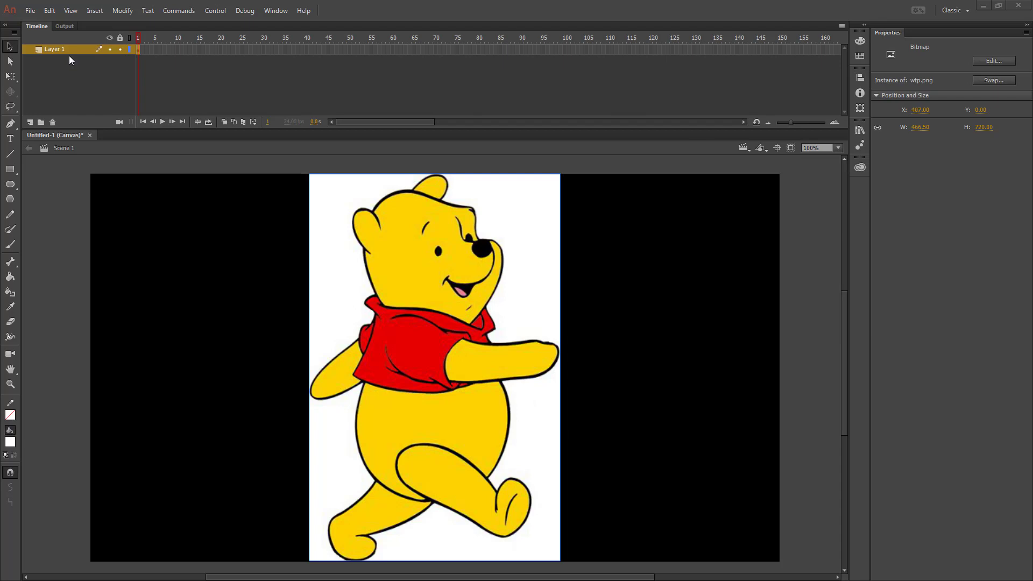
double_click(53, 48)
type("picture")
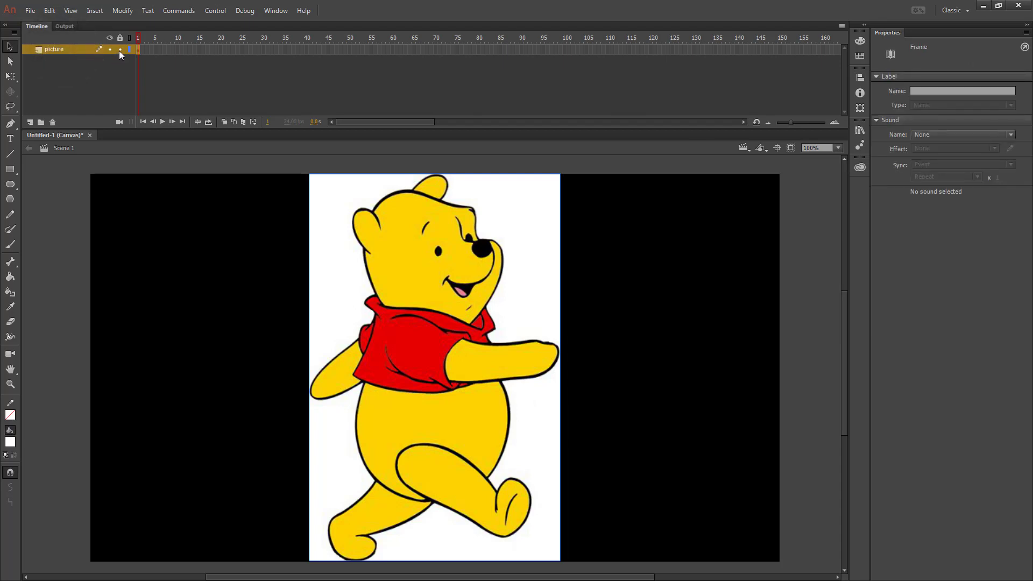
Add a new layer above the picture and name it front_leg.
left_click(31, 123)
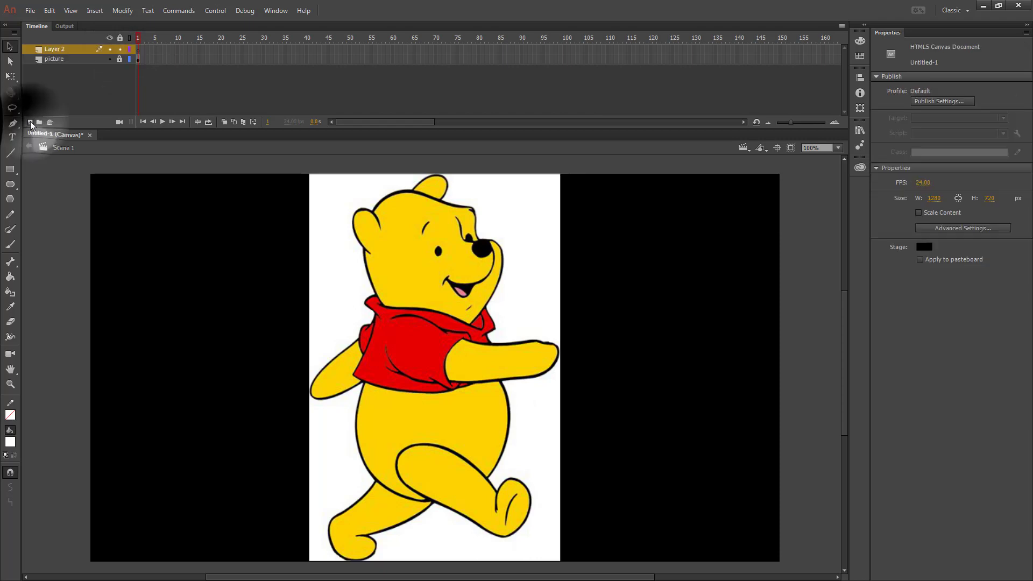
double_click(56, 49)
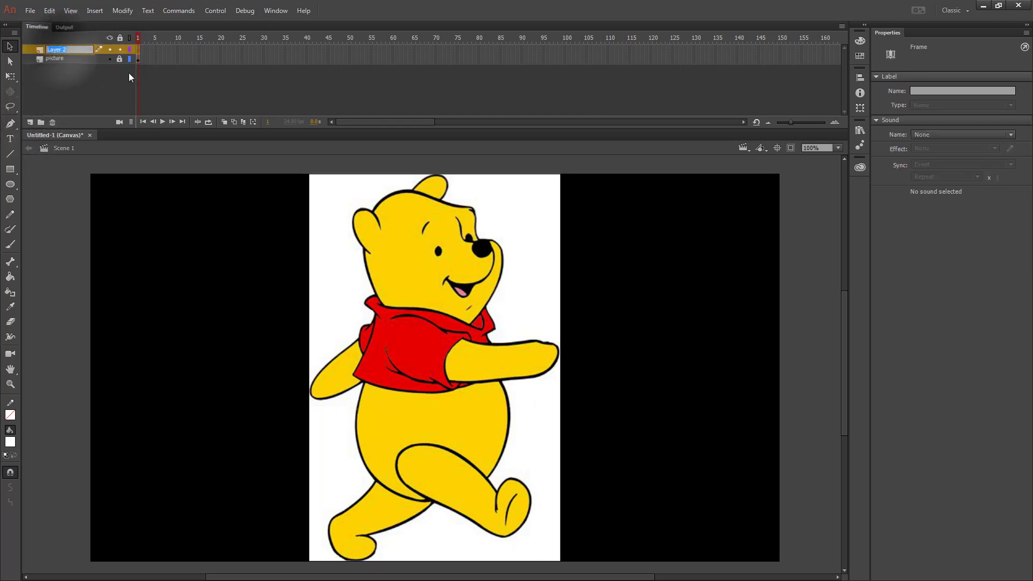
type("front_leg")
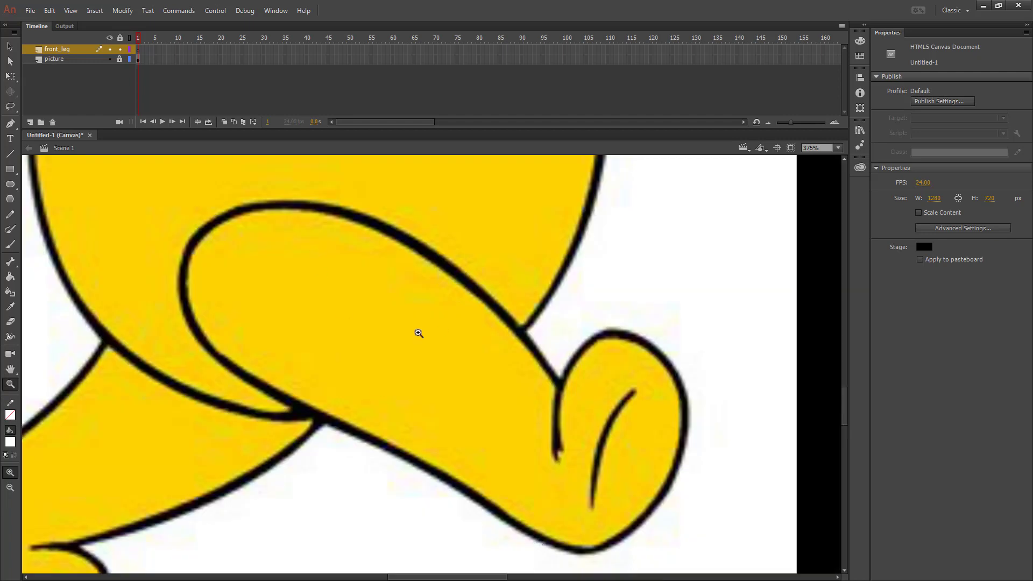
mouse_move(56, 279)
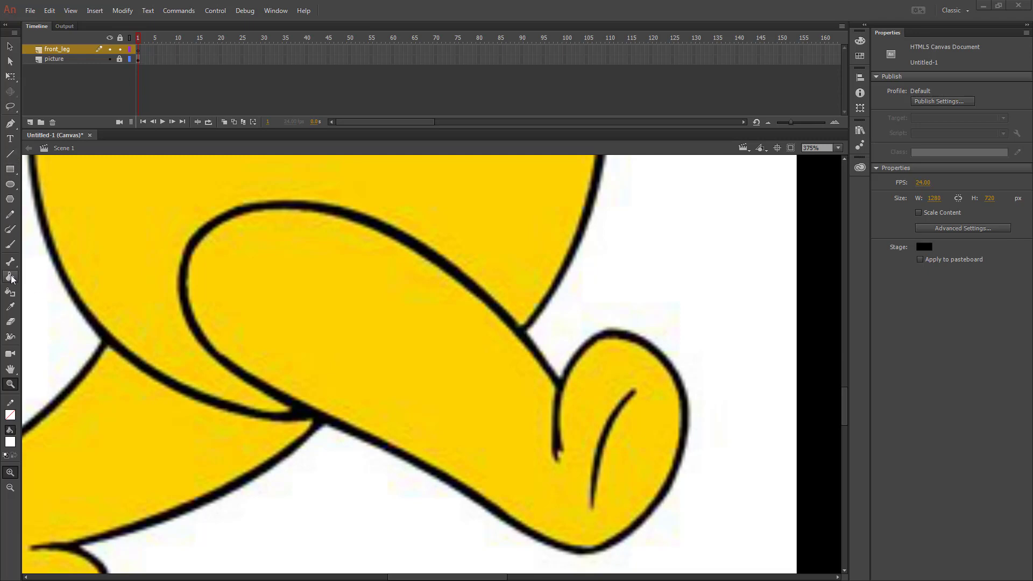
mouse_move(9, 170)
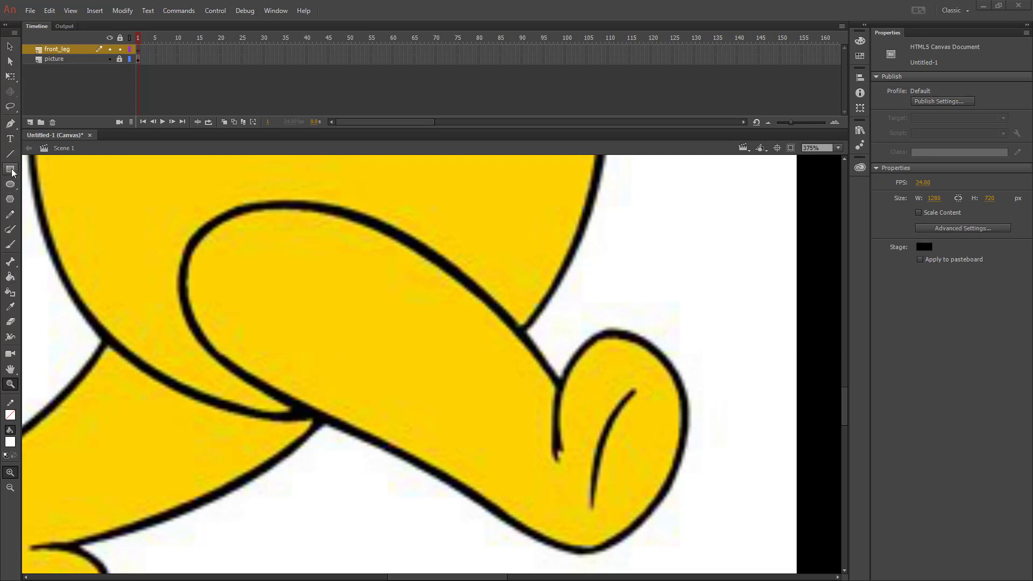
Choose the Rectangle tool with black stroke and the leg's yellow as fill.
left_click(9, 170)
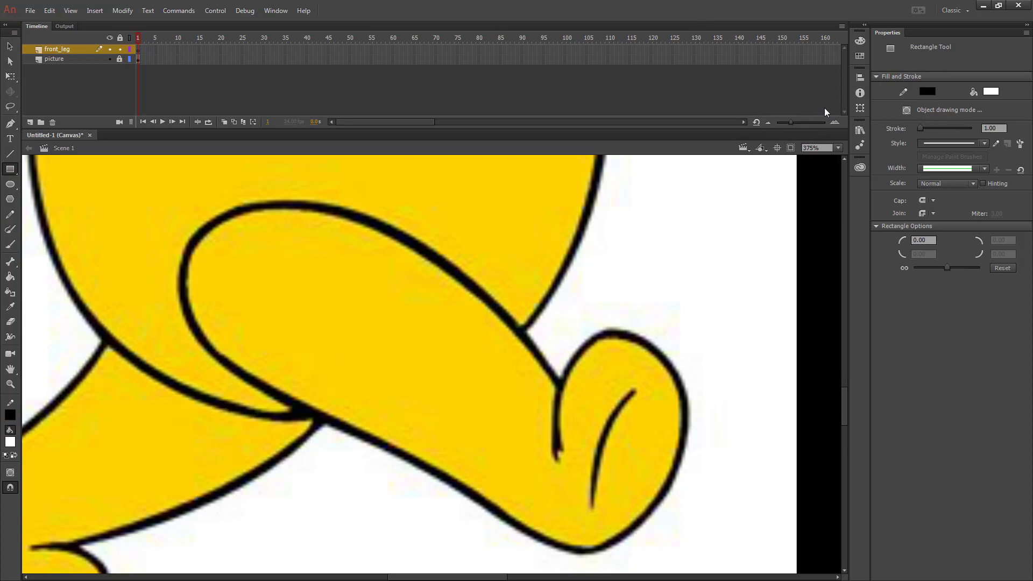
left_click(991, 90)
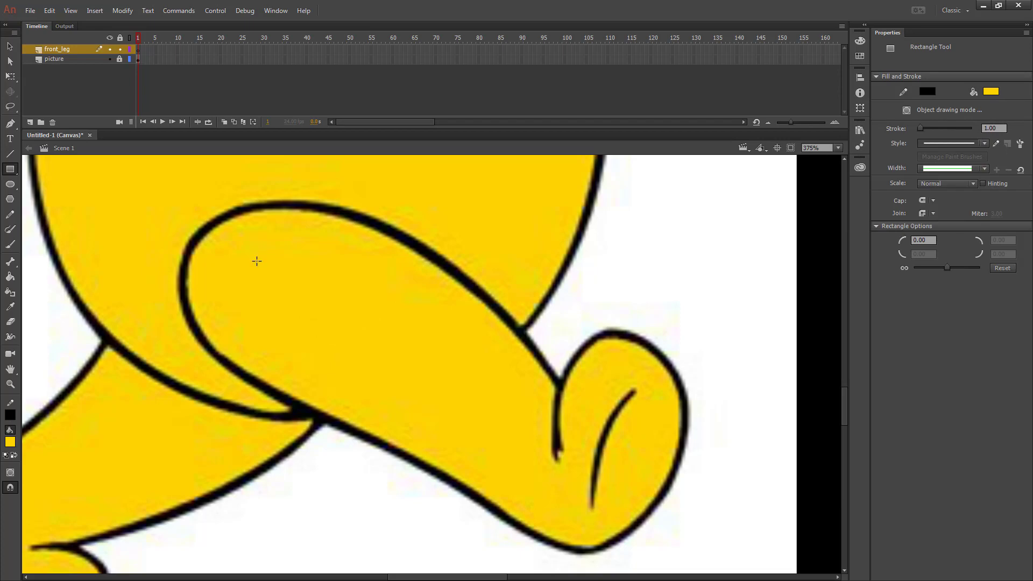
Draw a yellow rectangle over the front leg and drag its corners and top edge onto the leg outline.
left_click_drag(257, 261, 563, 453)
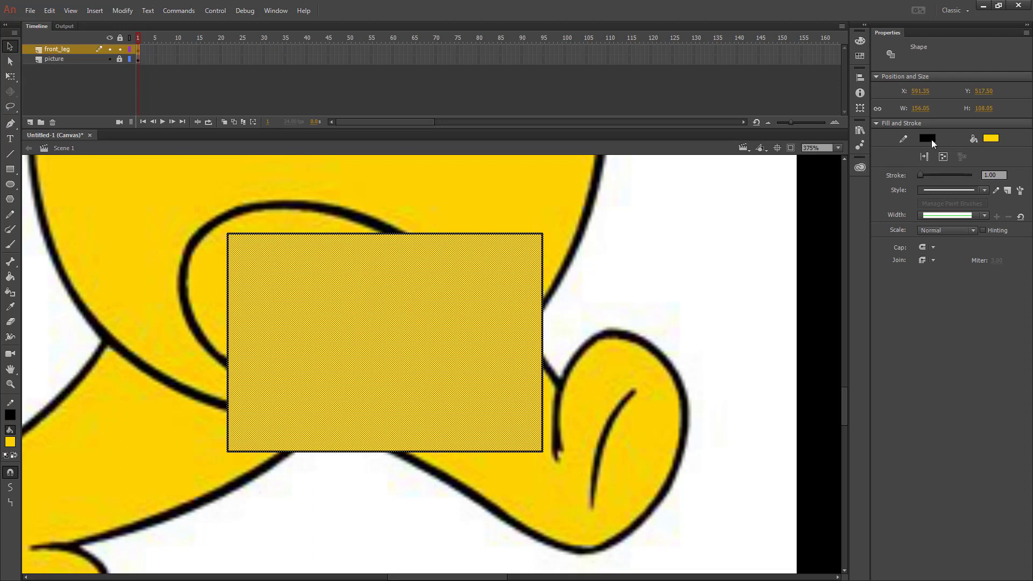
mouse_move(922, 179)
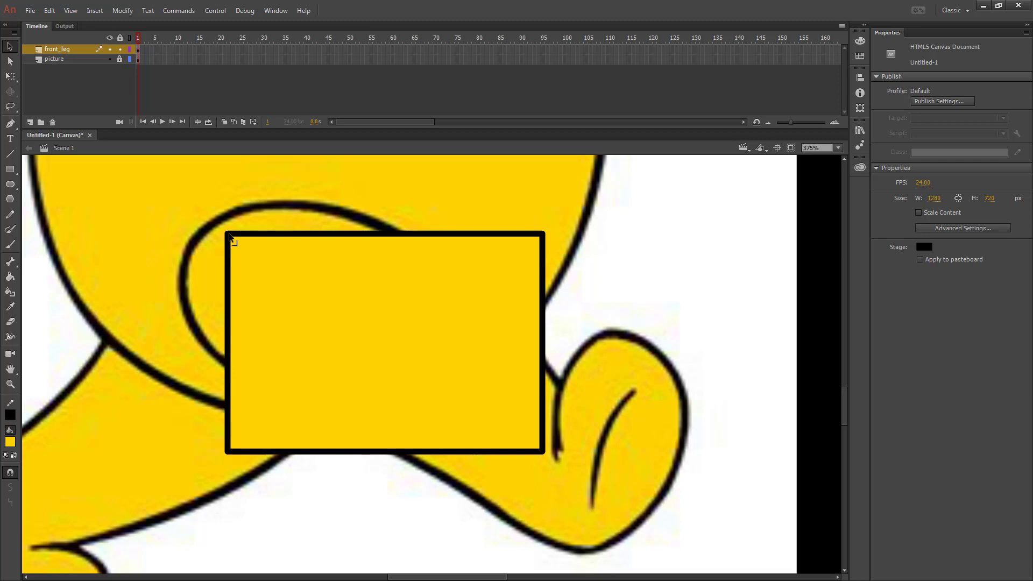
left_click_drag(228, 234, 195, 254)
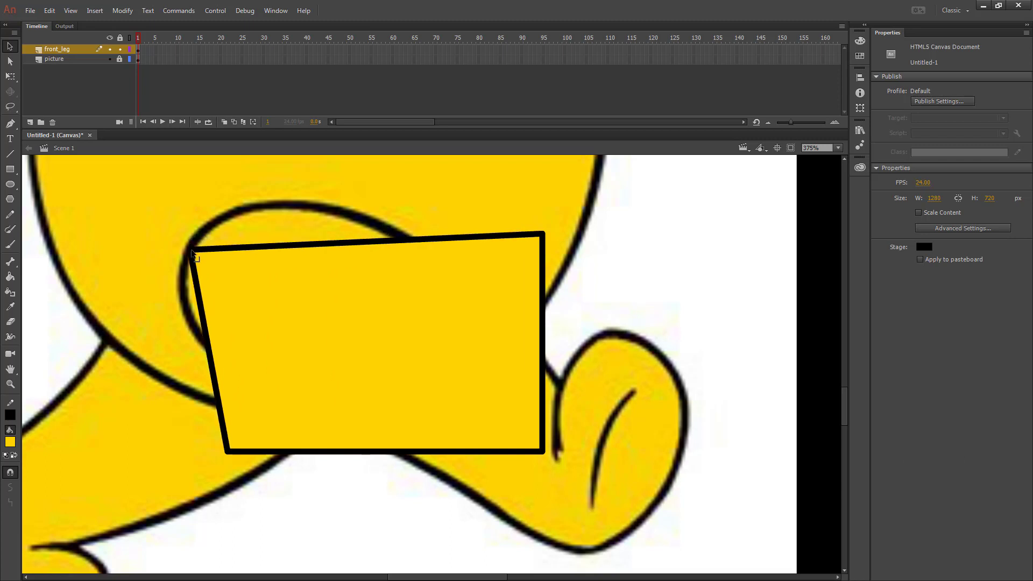
left_click_drag(536, 232, 485, 210)
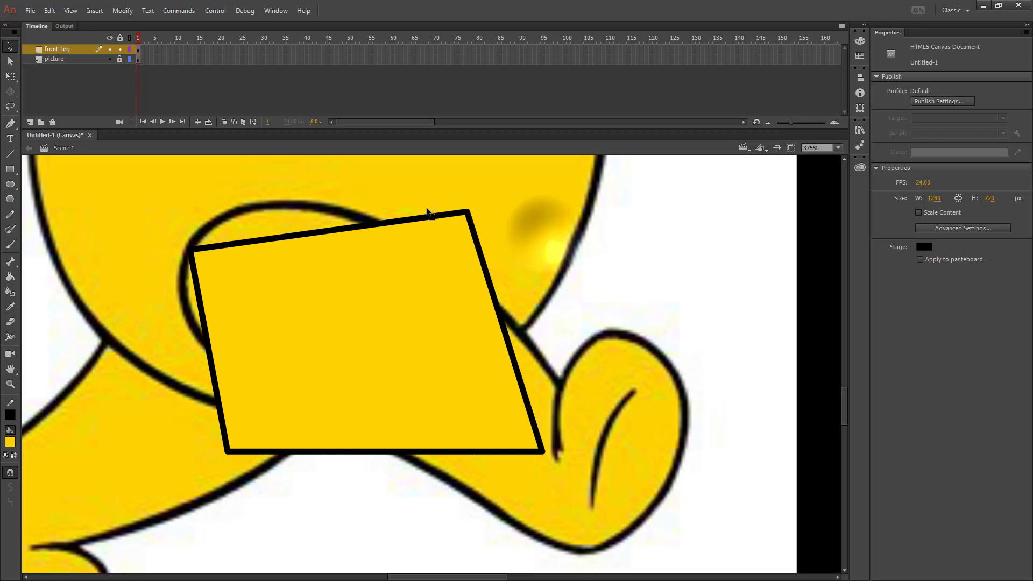
left_click_drag(462, 211, 288, 210)
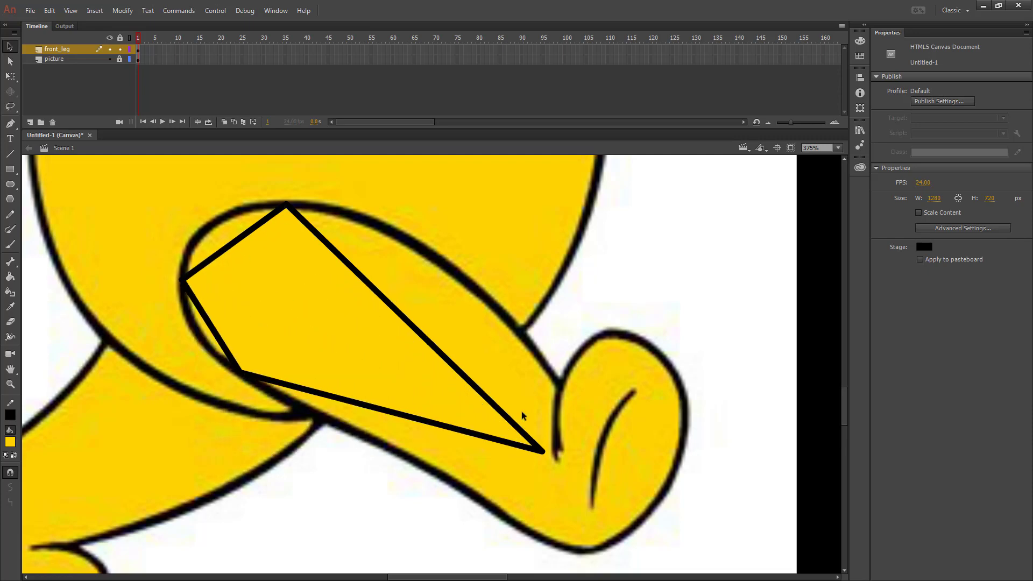
left_click_drag(540, 451, 563, 385)
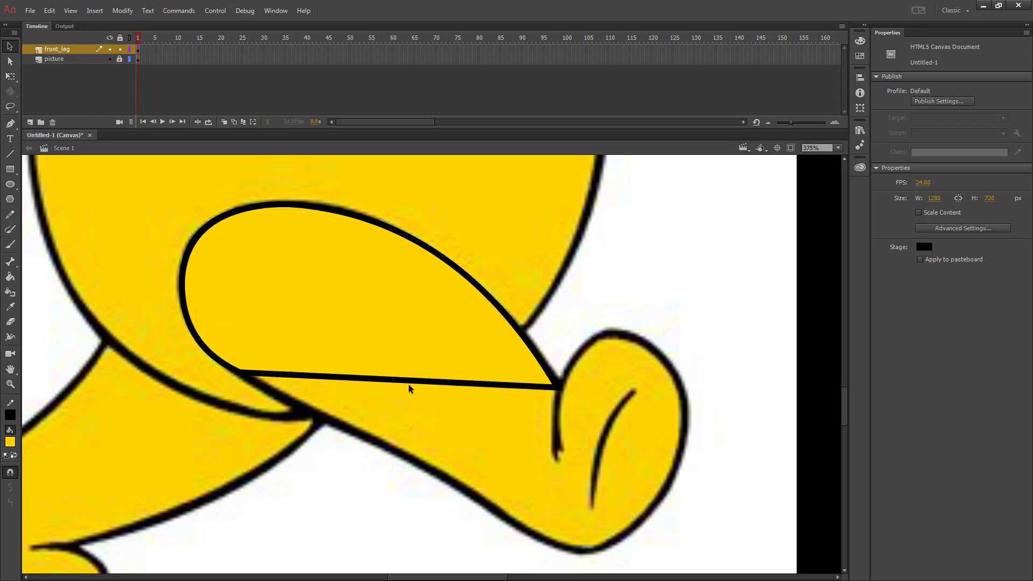
mouse_move(403, 384)
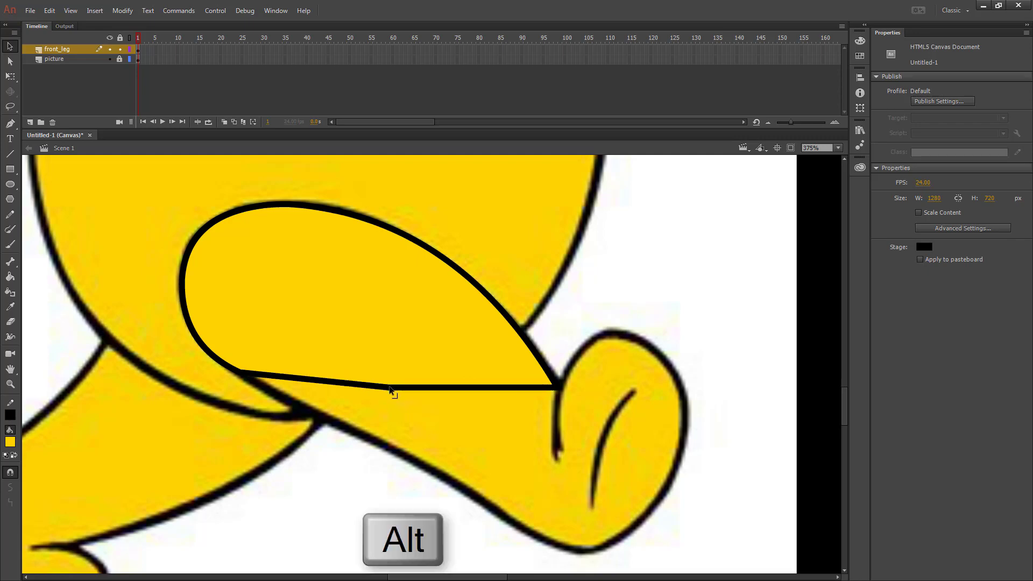
Add a corner to the bottom edge and bend it to fit the leg's paw outline.
left_click_drag(389, 389, 379, 442)
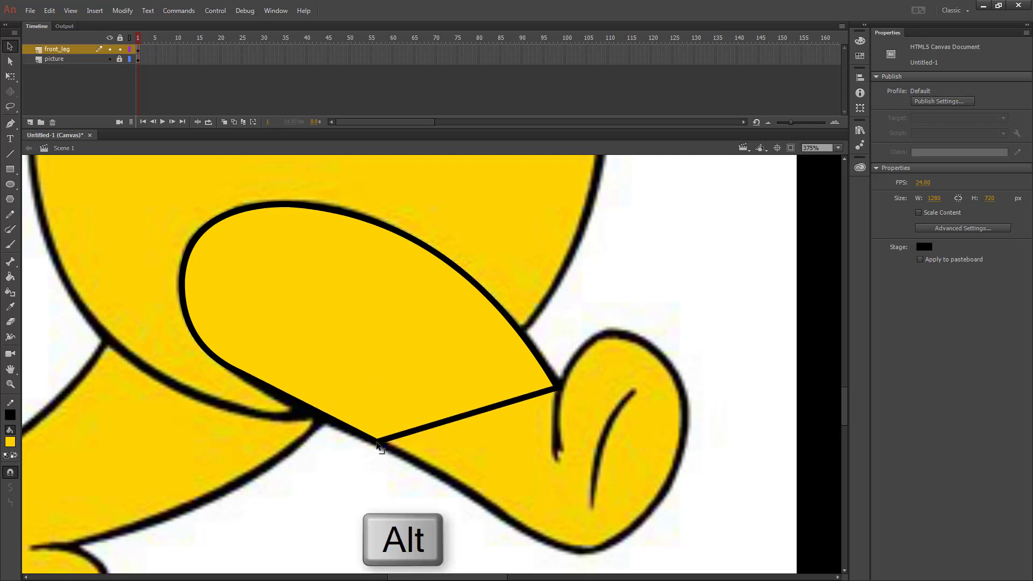
left_click_drag(379, 444, 454, 454)
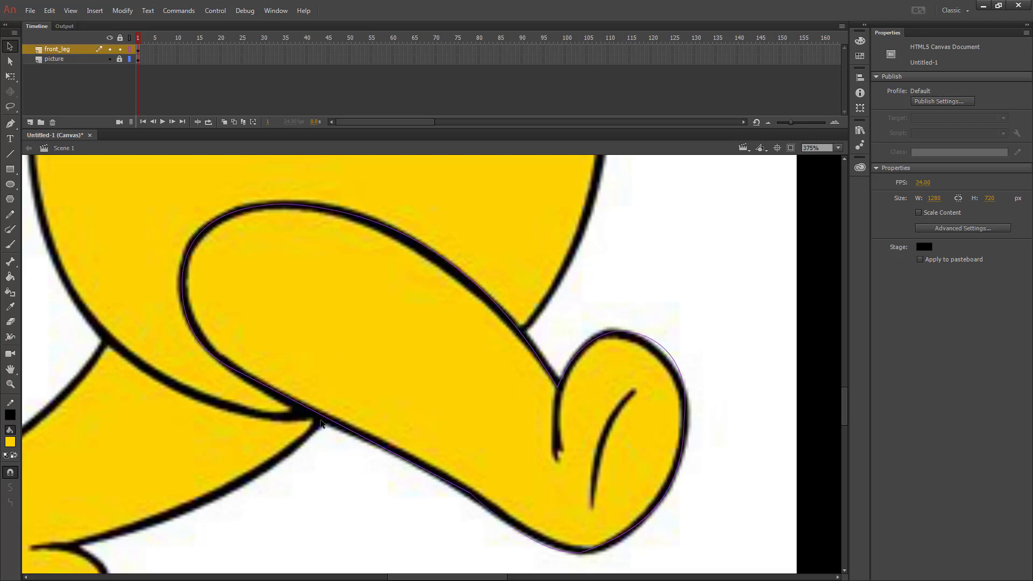
mouse_move(366, 443)
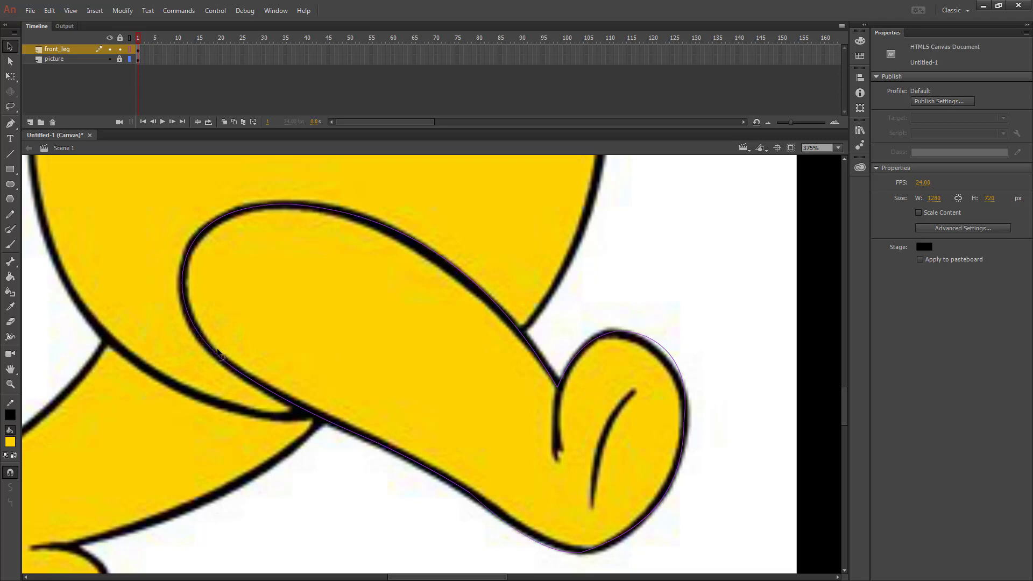
mouse_move(478, 506)
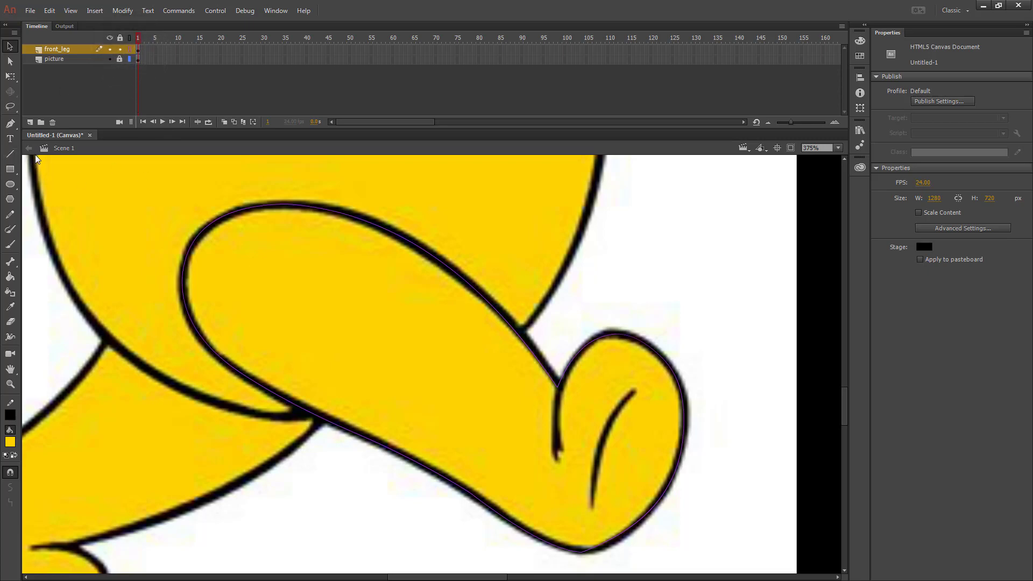
Hide the picture layer to check the leg fill and make the stage background blue.
left_click(9, 154)
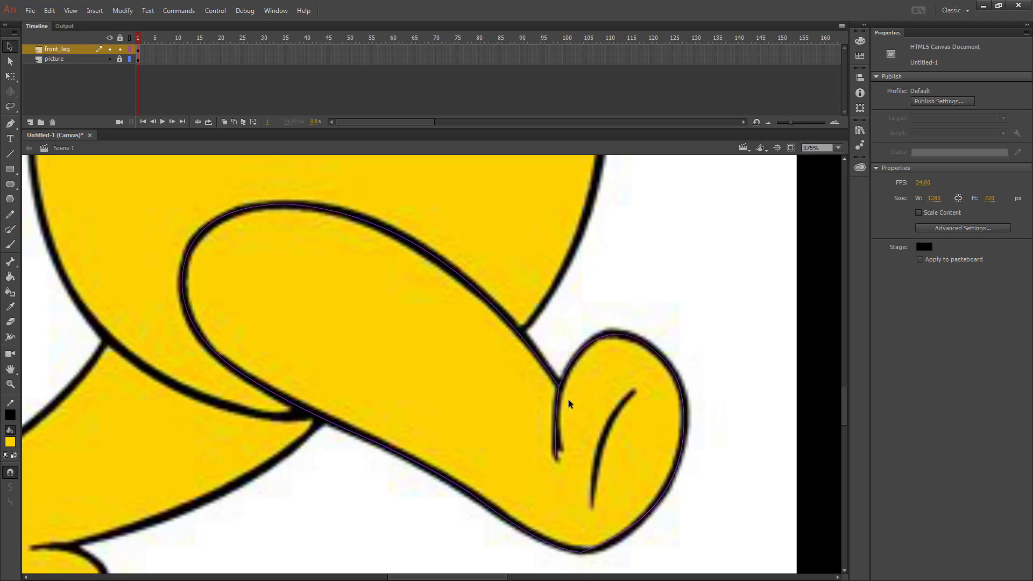
left_click(110, 58)
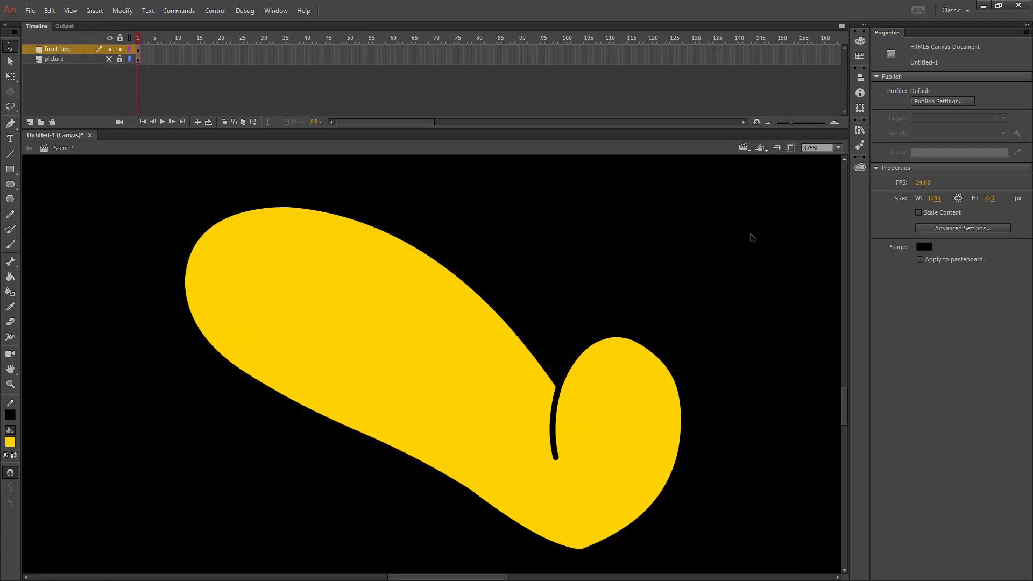
left_click(923, 247)
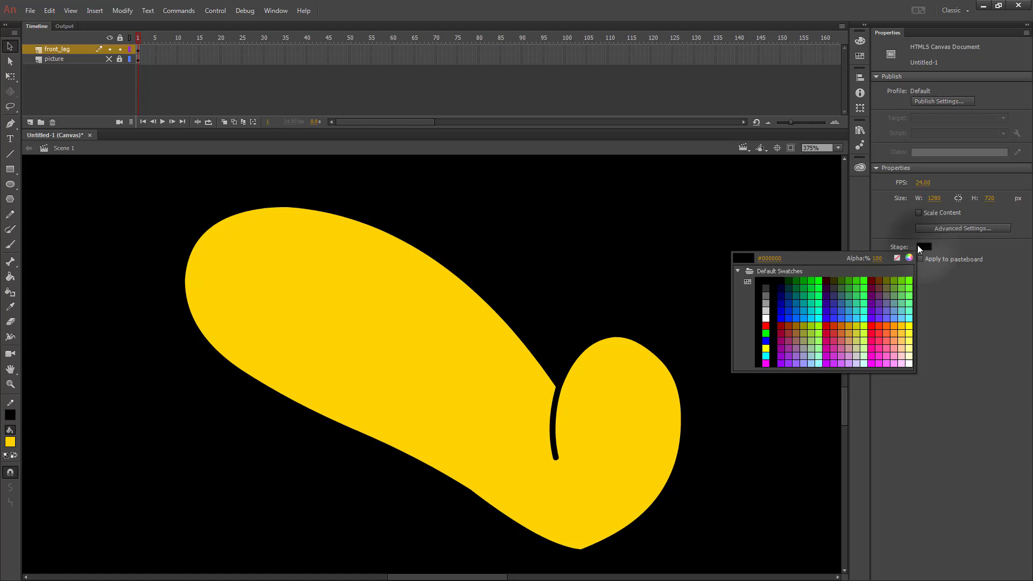
left_click(815, 315)
type("b")
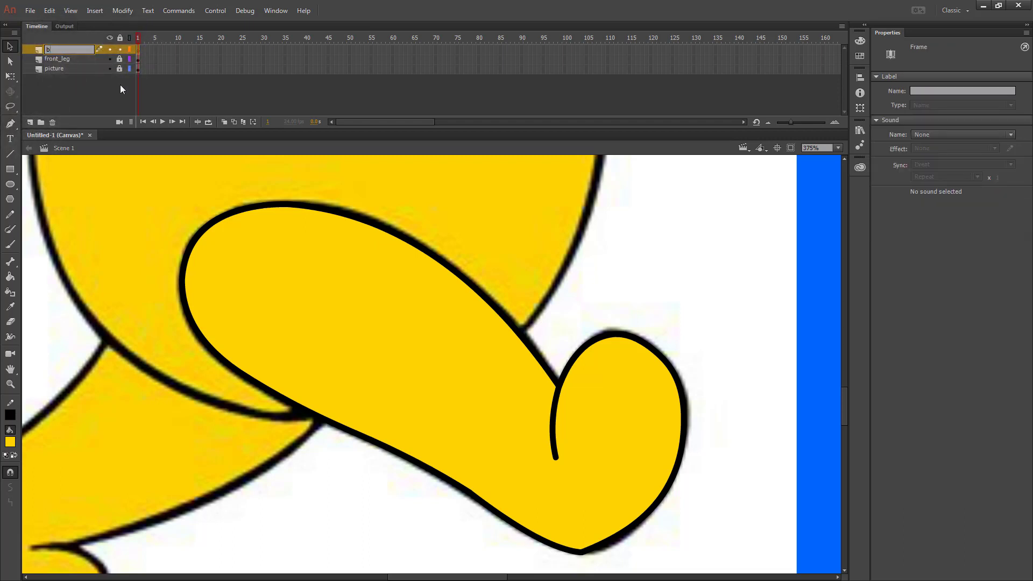
Name the new layer back_leg.
type("ack_leg")
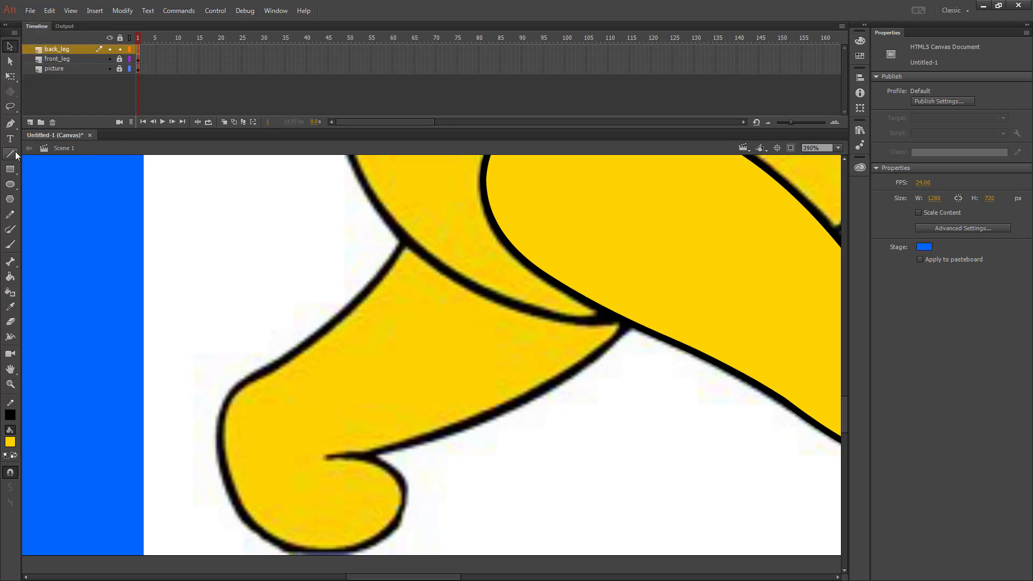
With the Line tool draw segments across the back leg's top and down to where the legs meet.
left_click(11, 153)
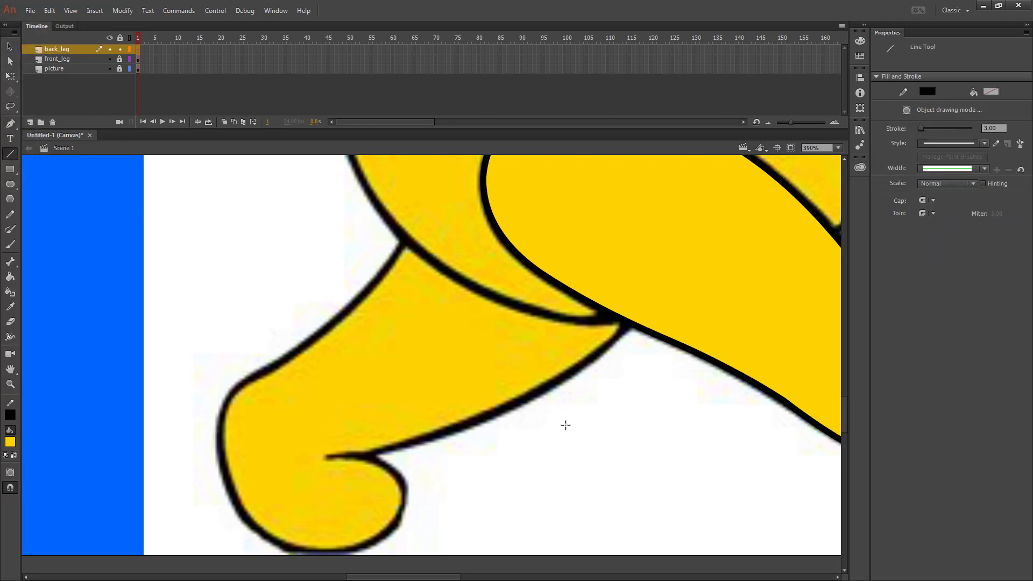
mouse_move(327, 457)
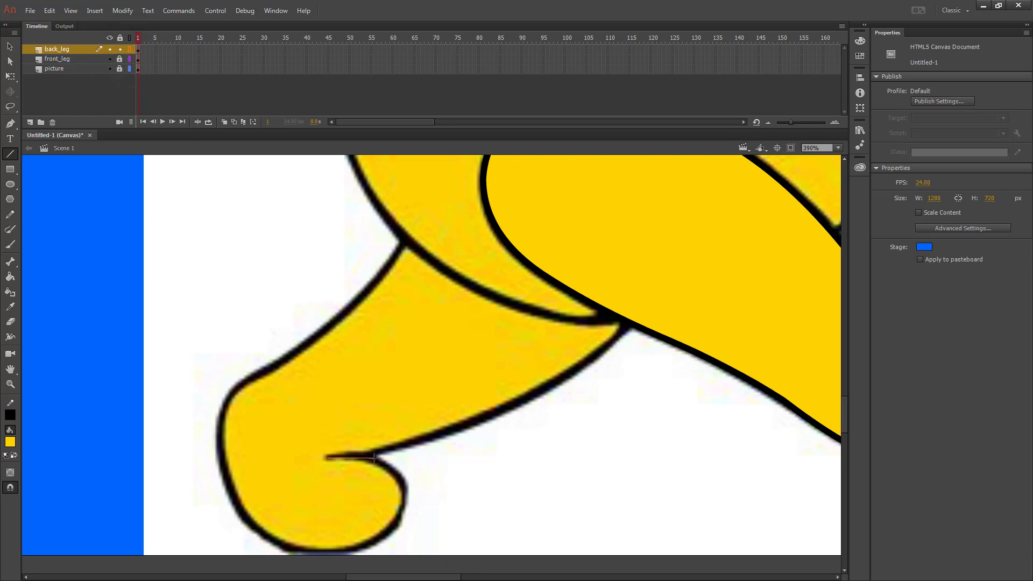
mouse_move(9, 489)
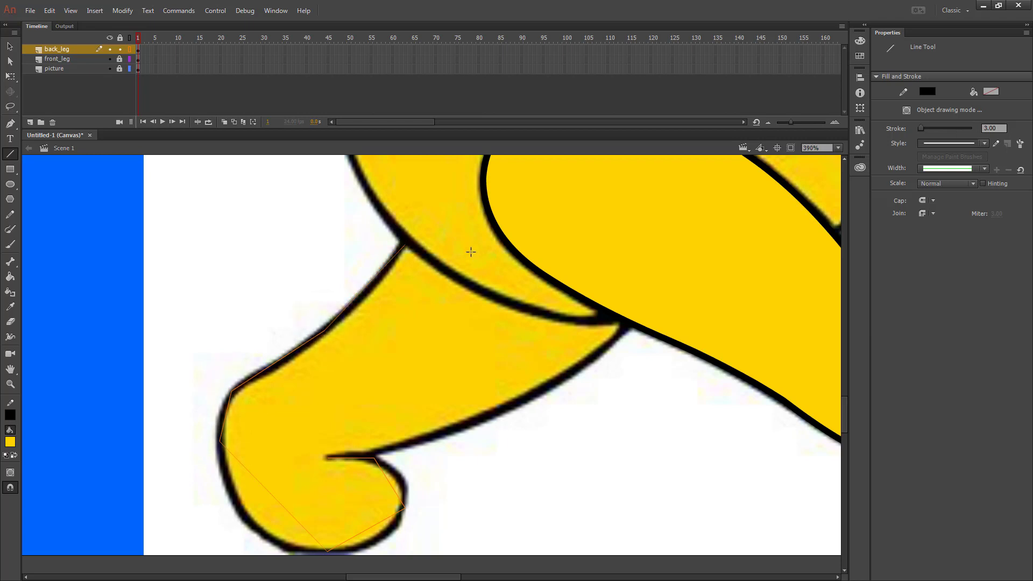
mouse_move(479, 286)
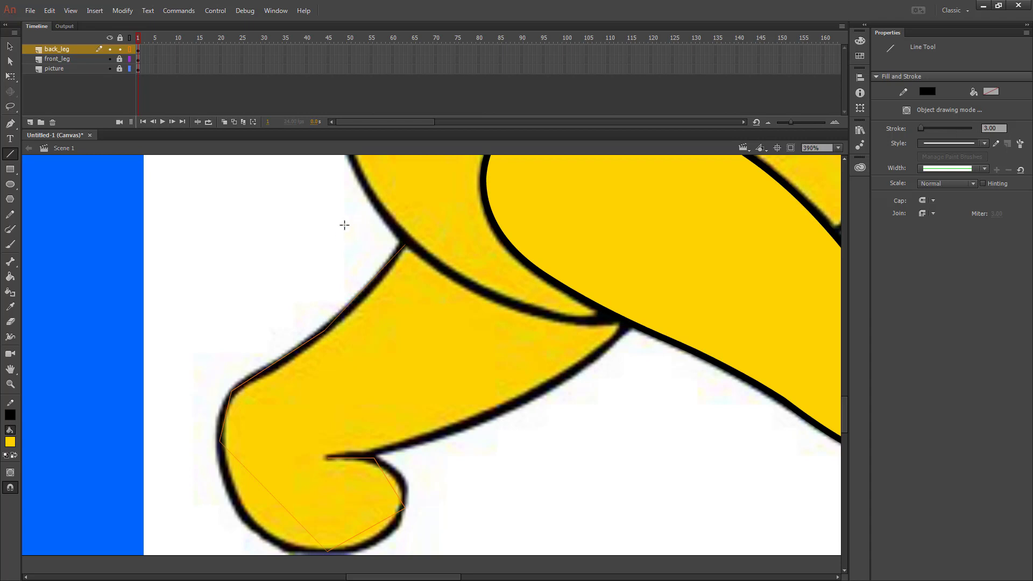
mouse_move(470, 301)
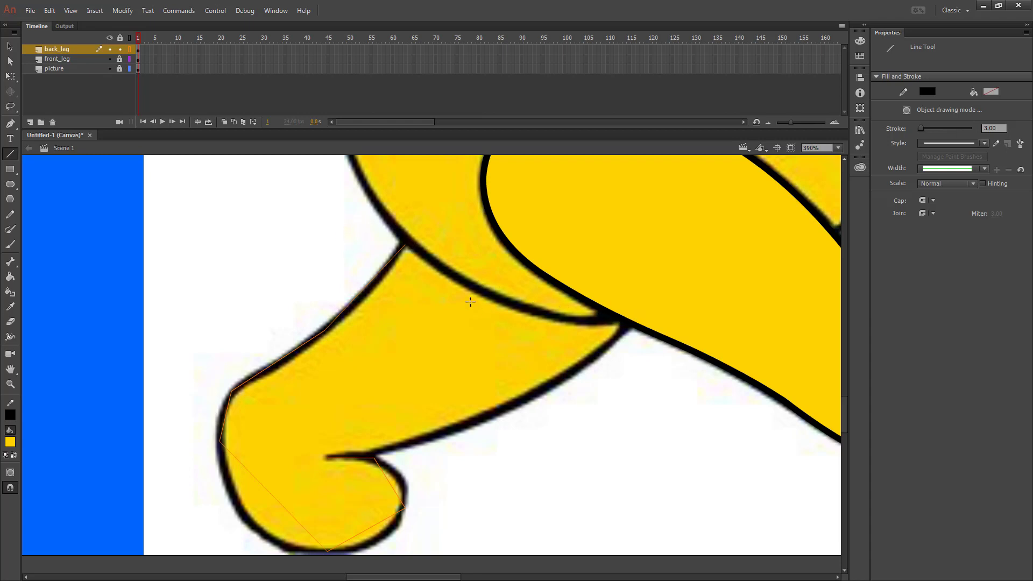
mouse_move(468, 214)
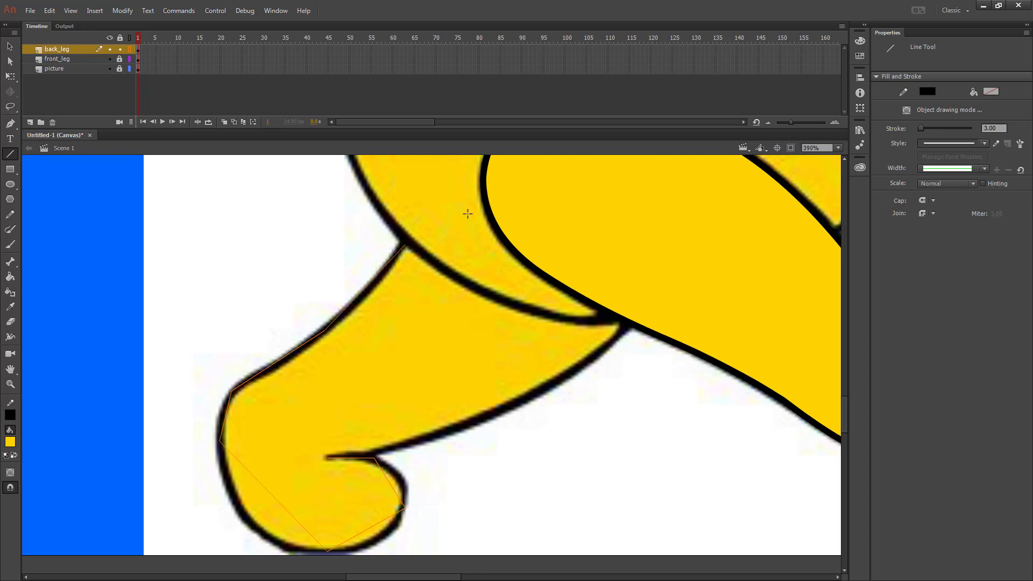
mouse_move(386, 259)
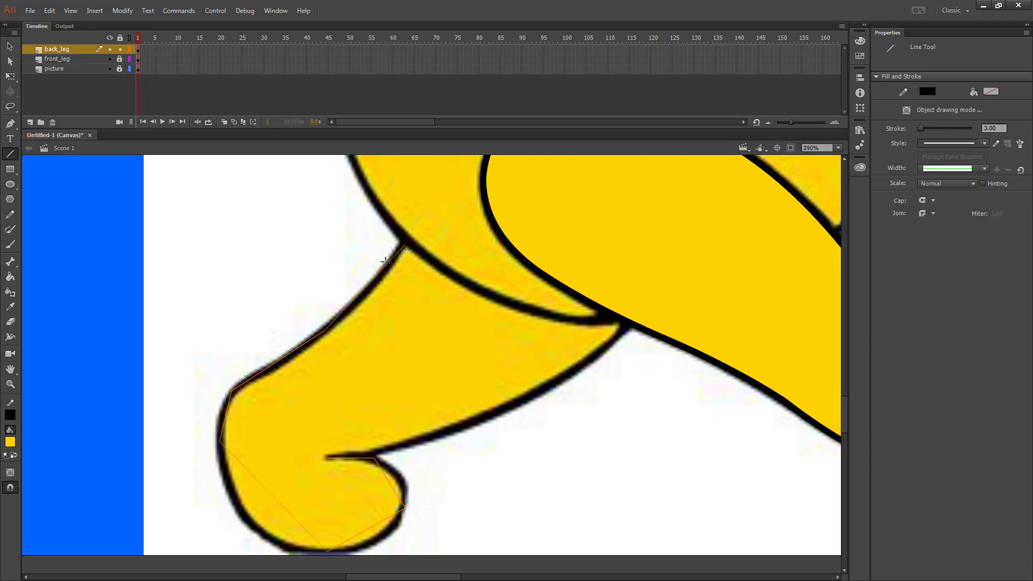
mouse_move(762, 323)
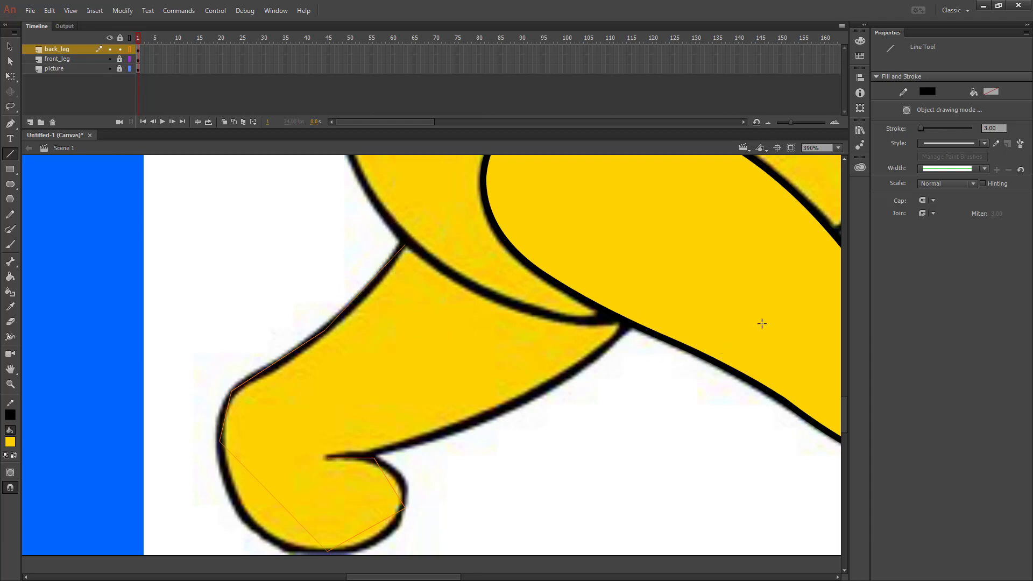
mouse_move(652, 303)
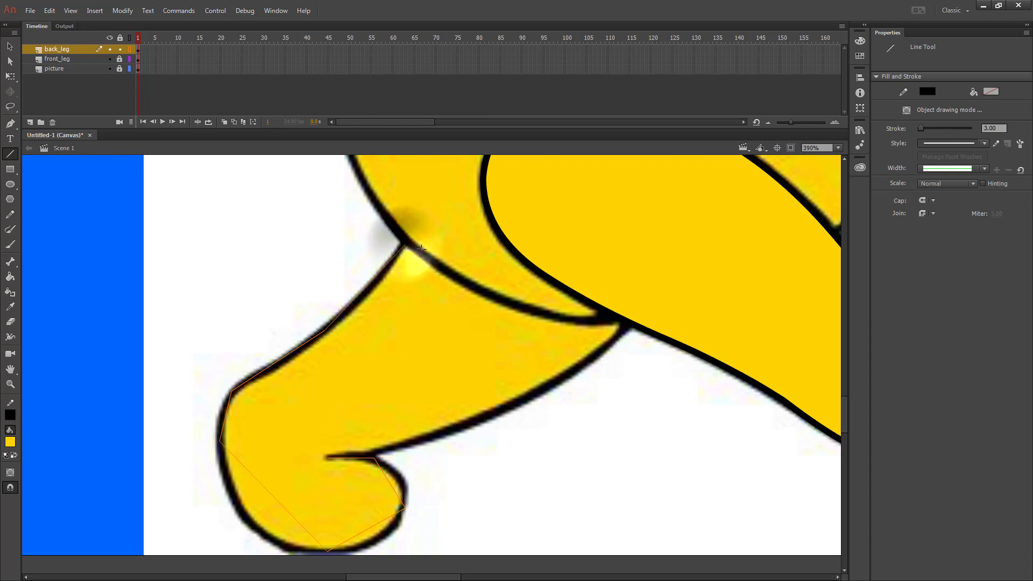
left_click_drag(421, 251, 620, 324)
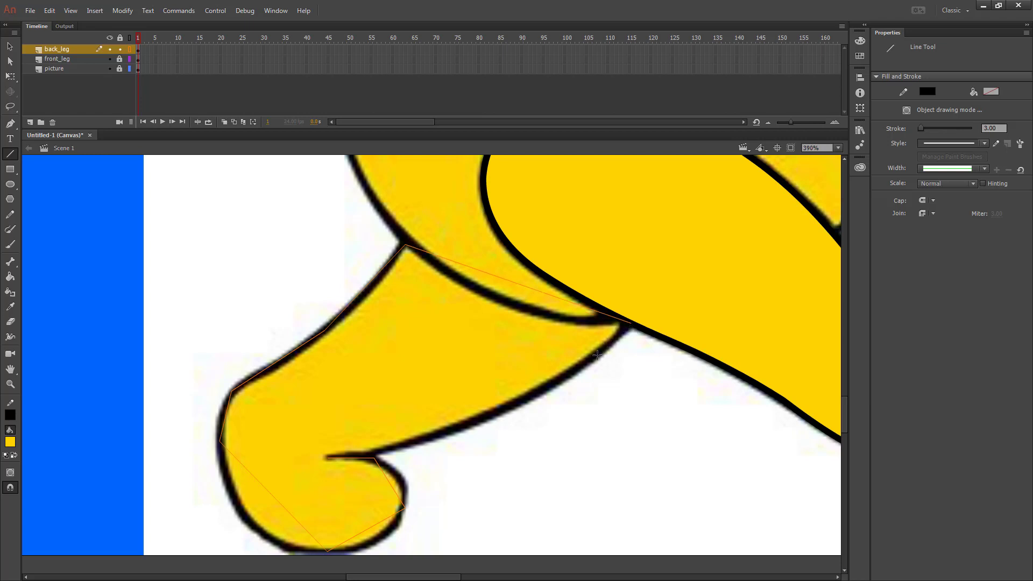
mouse_move(645, 338)
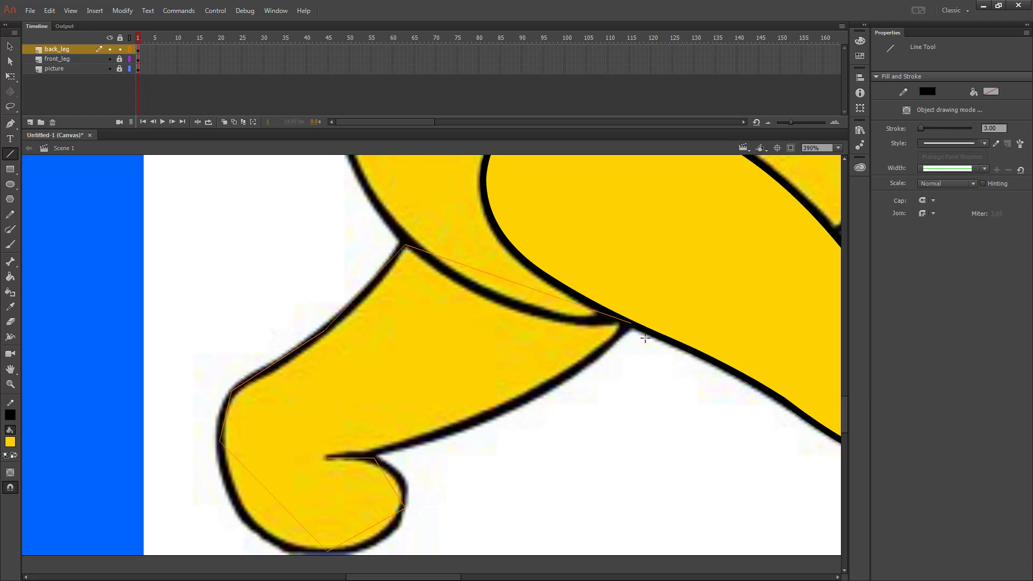
left_click_drag(620, 330, 498, 416)
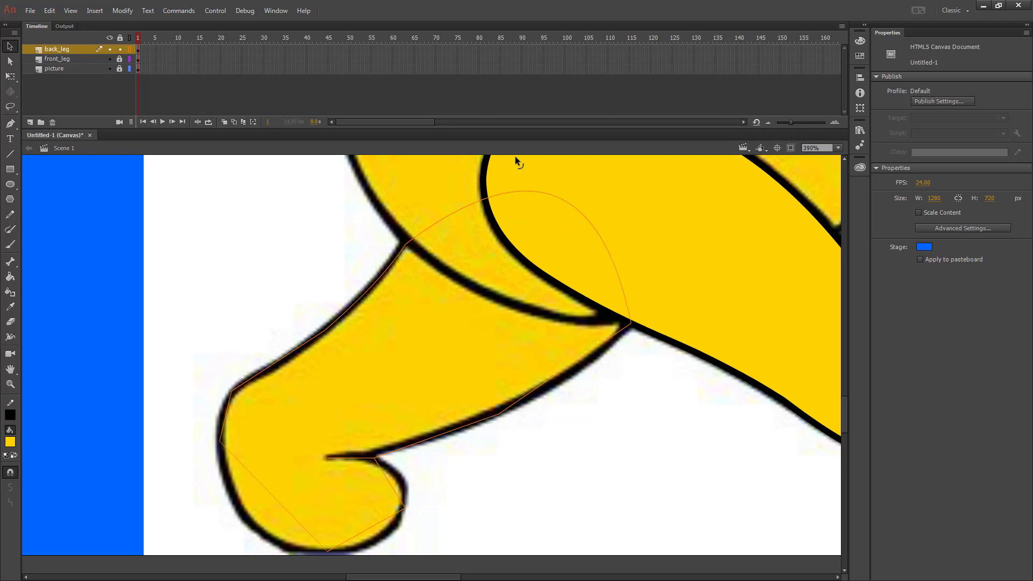
mouse_move(627, 284)
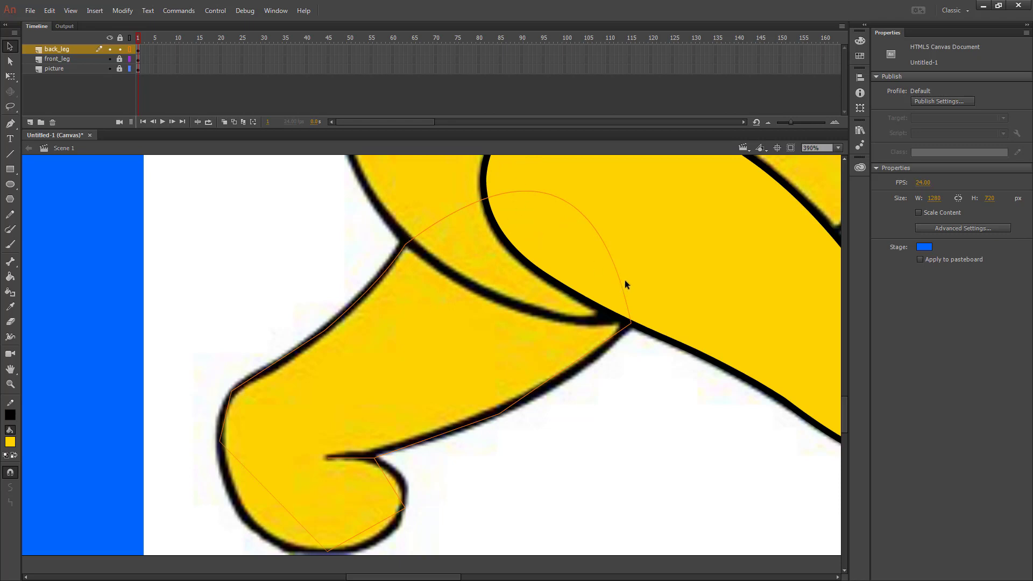
mouse_move(620, 416)
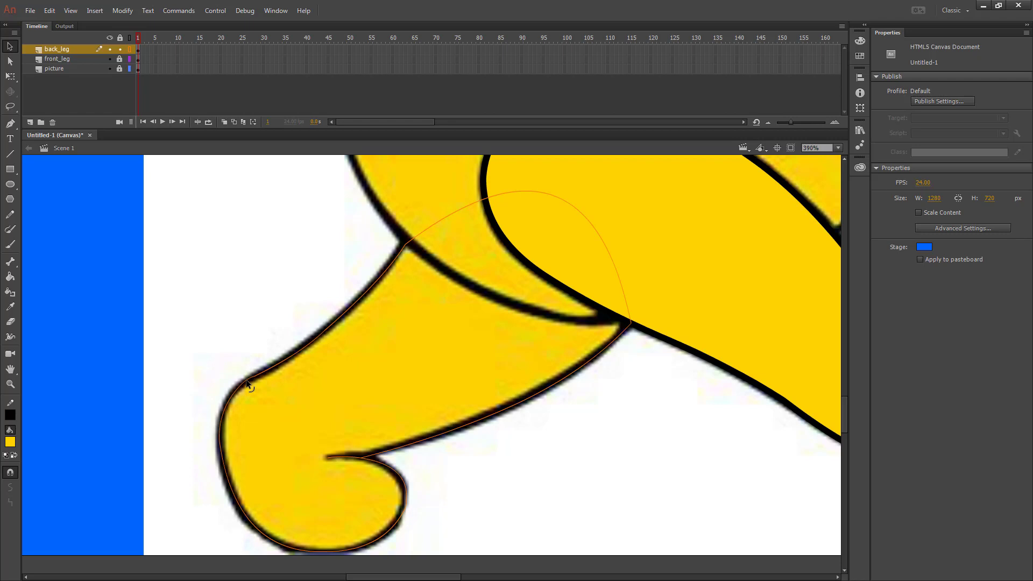
mouse_move(316, 344)
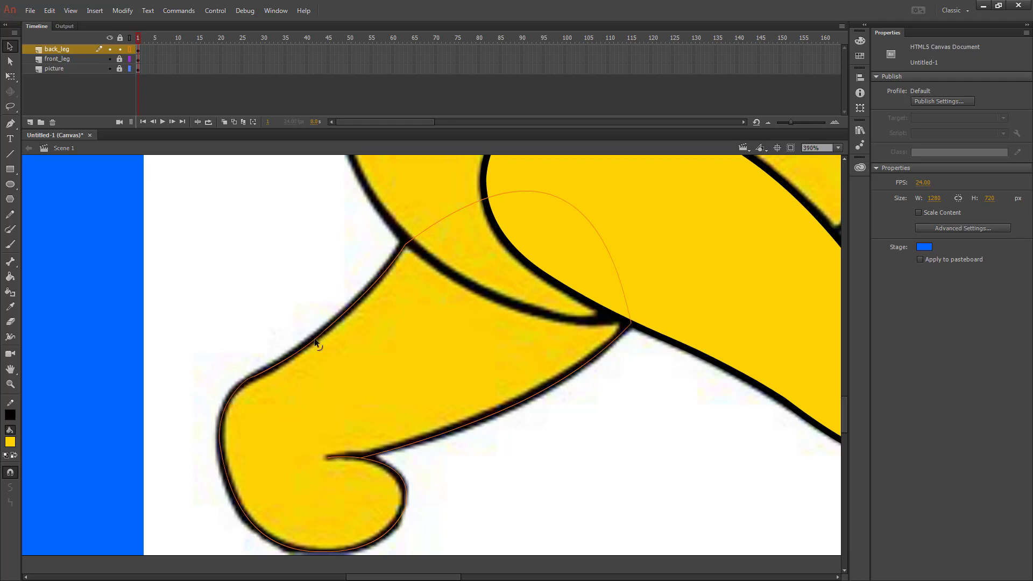
mouse_move(440, 293)
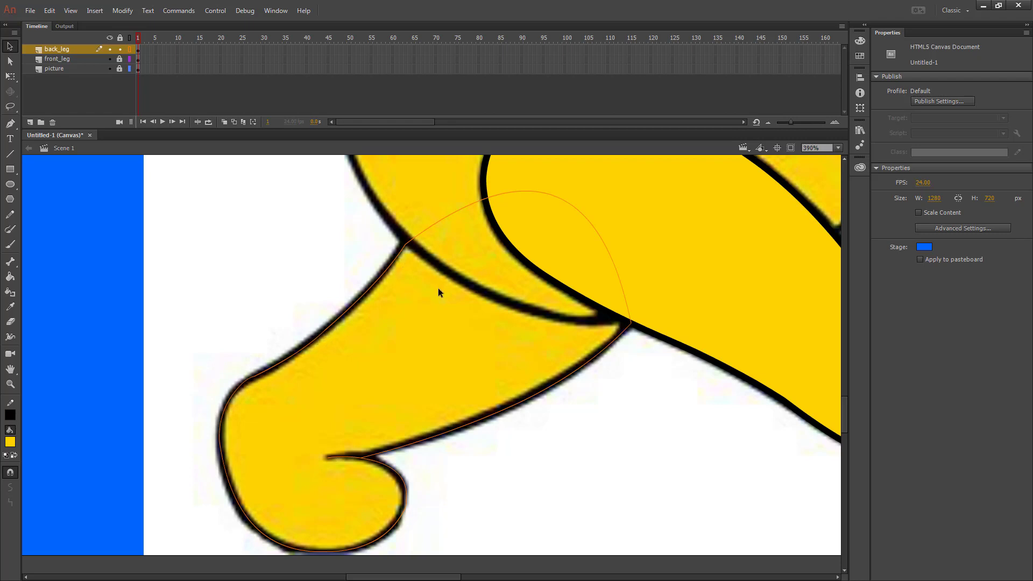
mouse_move(428, 294)
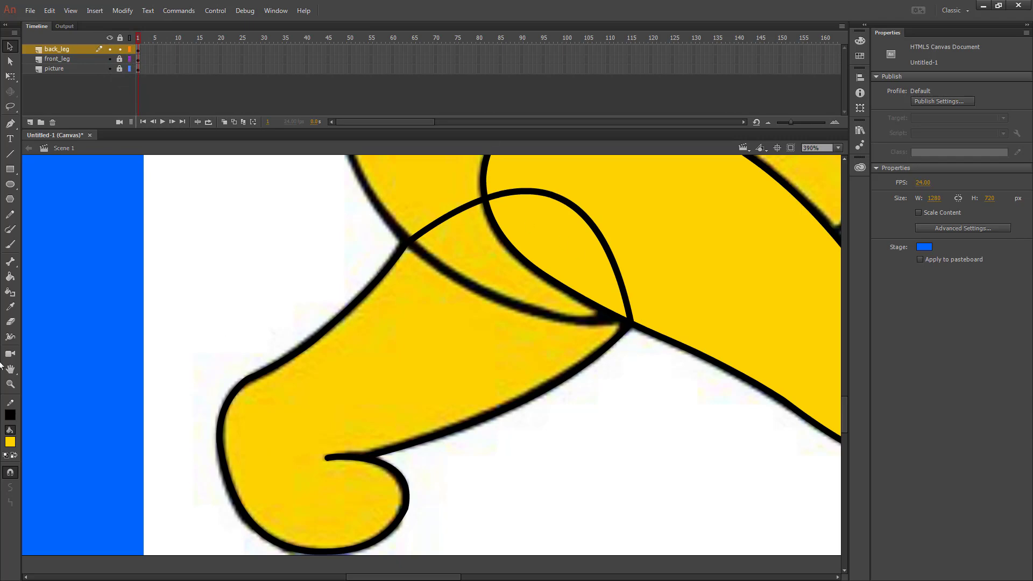
mouse_move(11, 277)
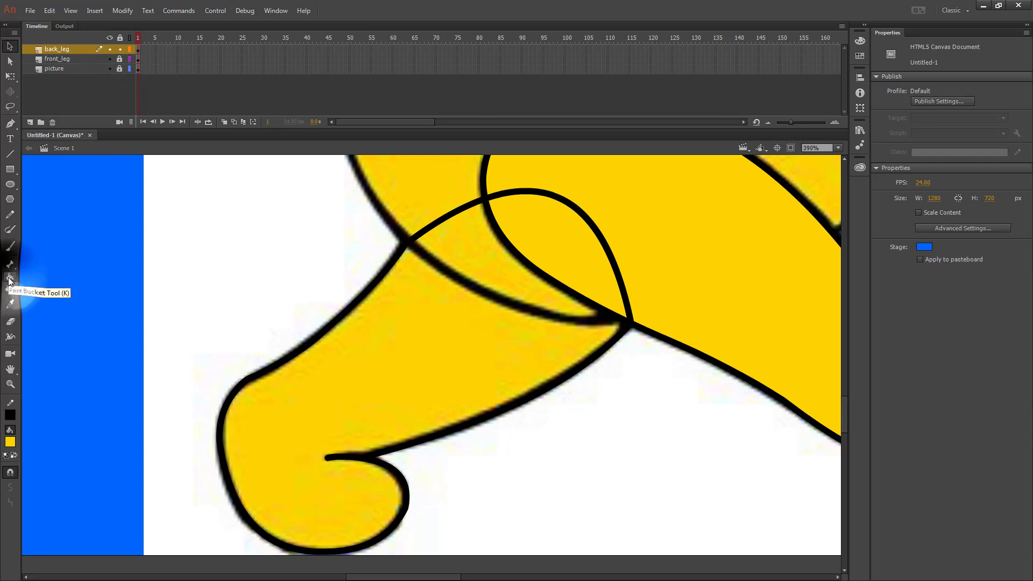
Fill the back leg outline with yellow using the Paint Bucket.
left_click(11, 276)
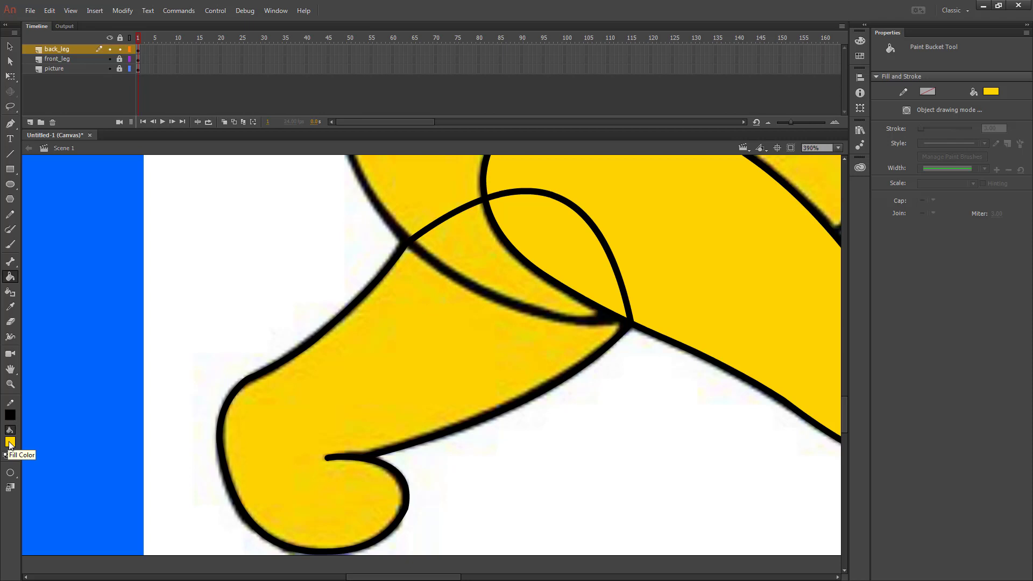
left_click(446, 339)
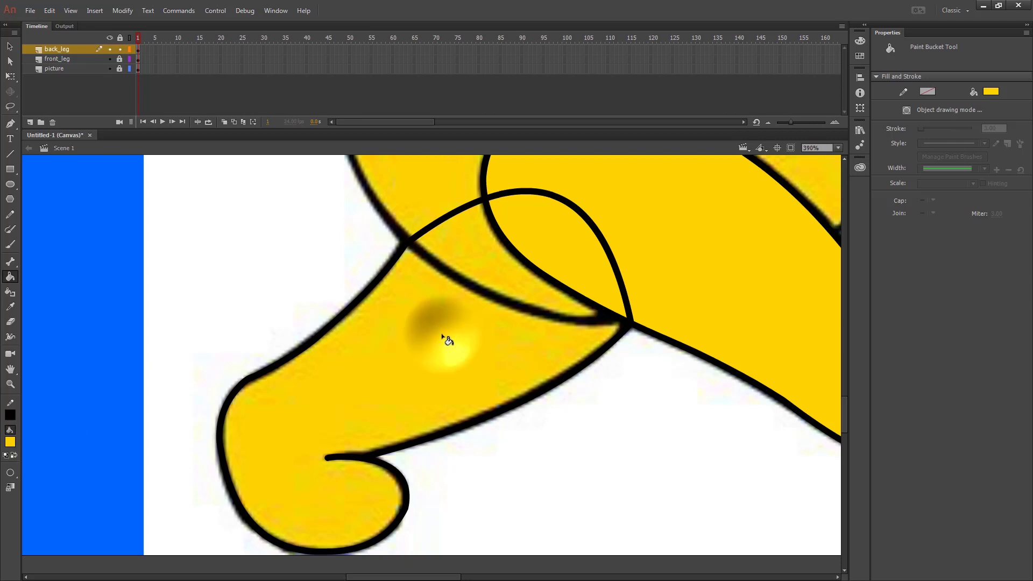
left_click(448, 339)
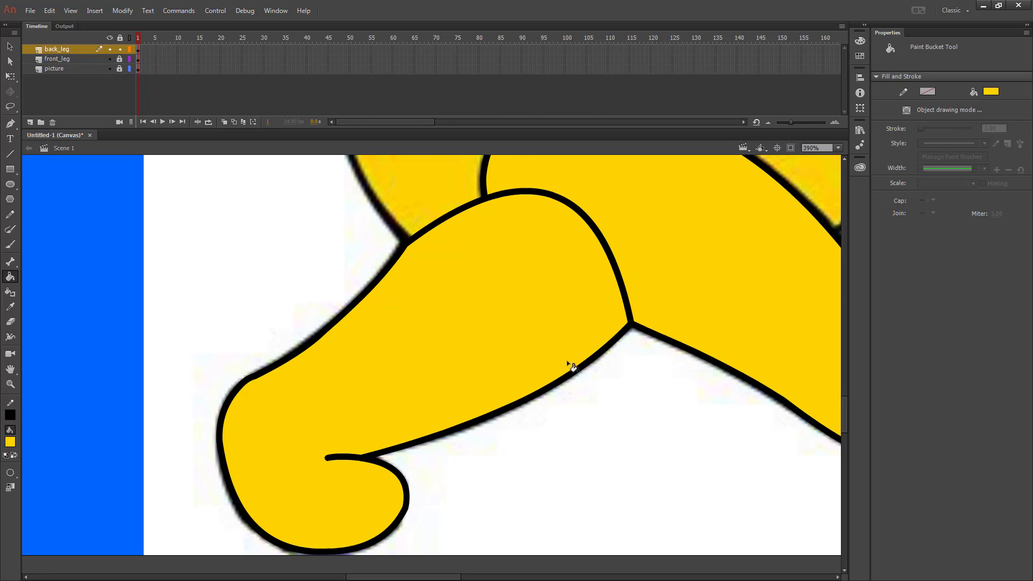
mouse_move(329, 394)
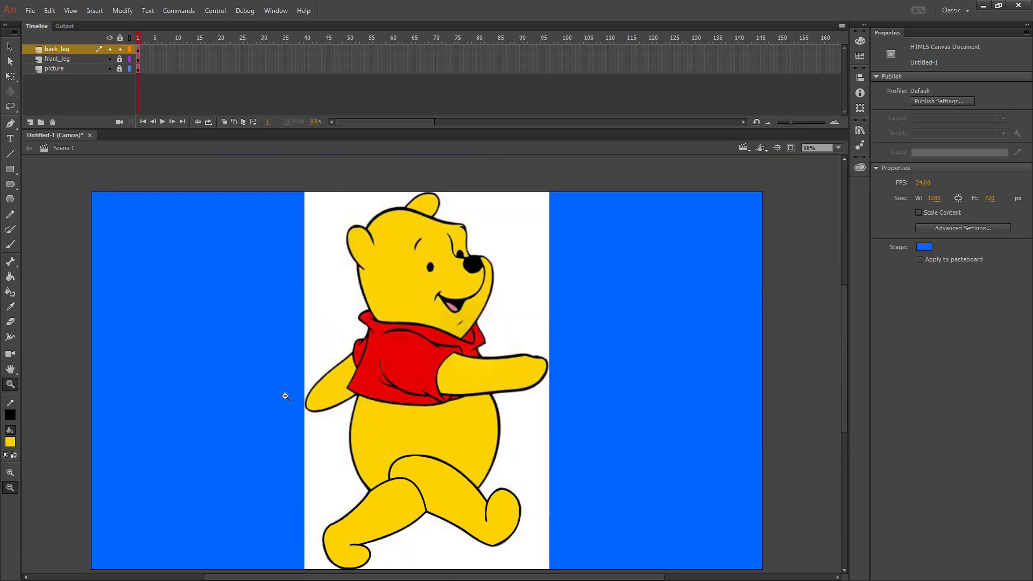
Zoom in on Pooh's belly ready to trace the Body layer.
left_click(57, 49)
type("Body")
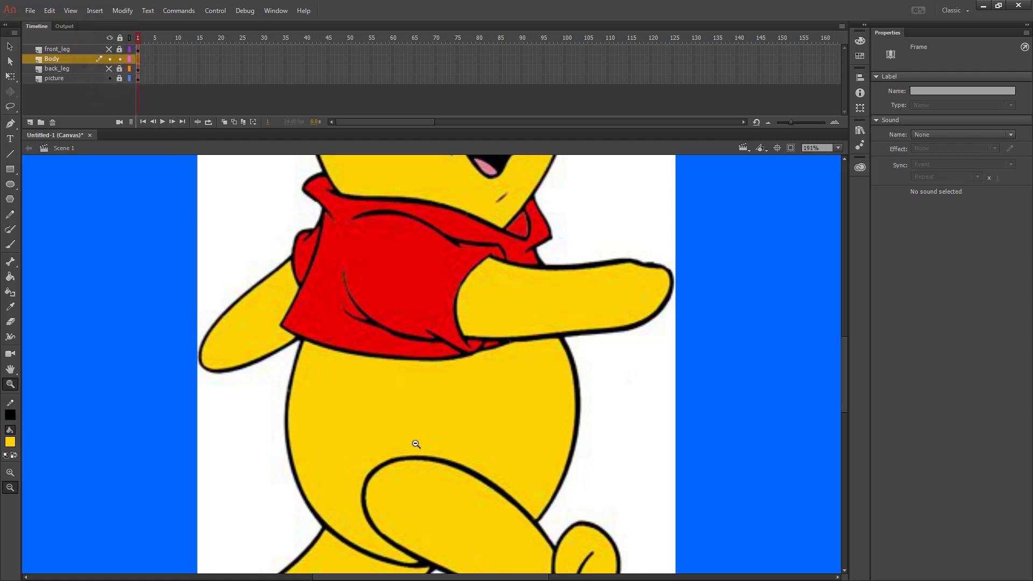
mouse_move(552, 481)
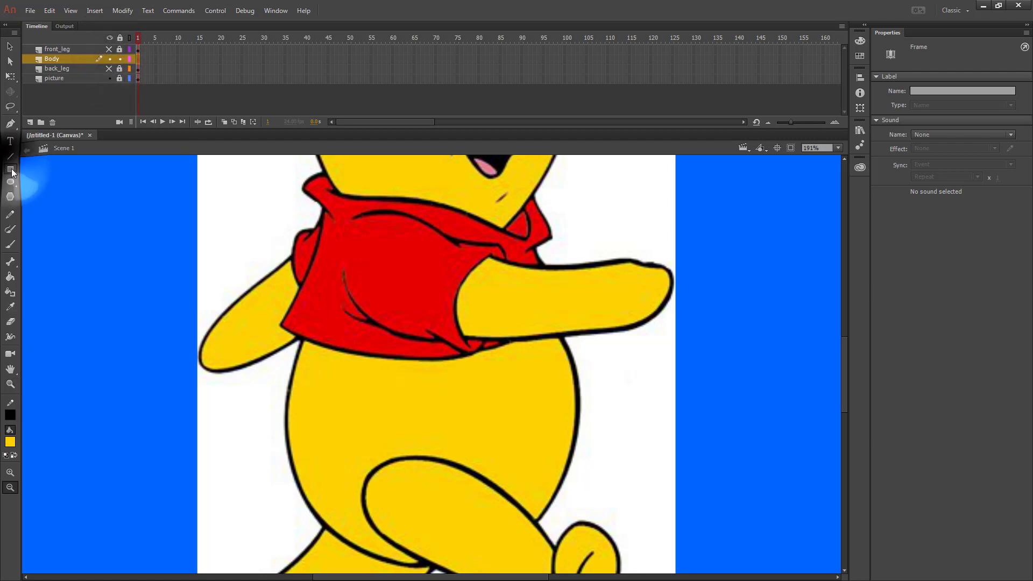
Draw straight lines around Pooh's belly on the Body layer and bend them into curves.
left_click_drag(310, 363, 493, 451)
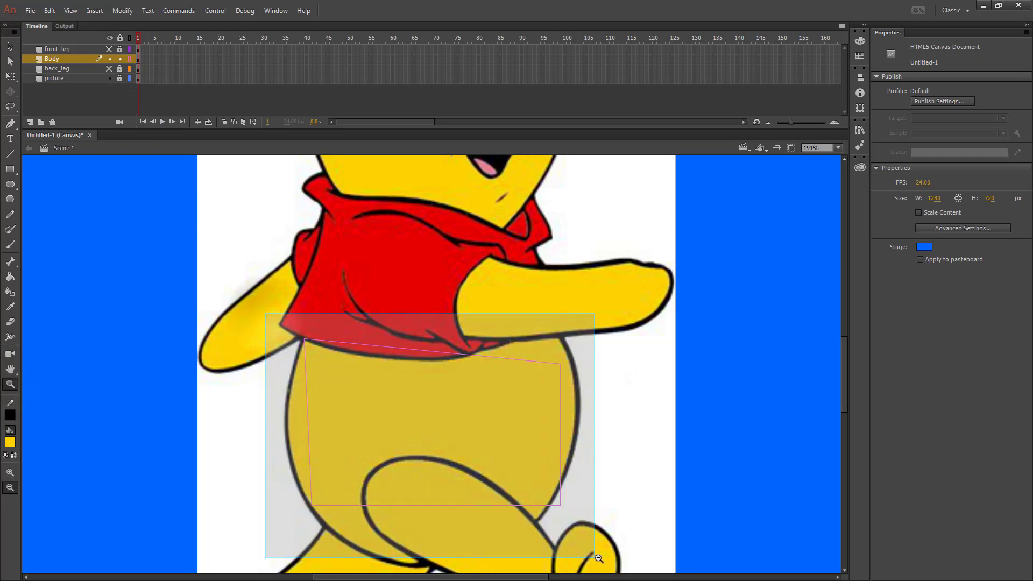
left_click(598, 559)
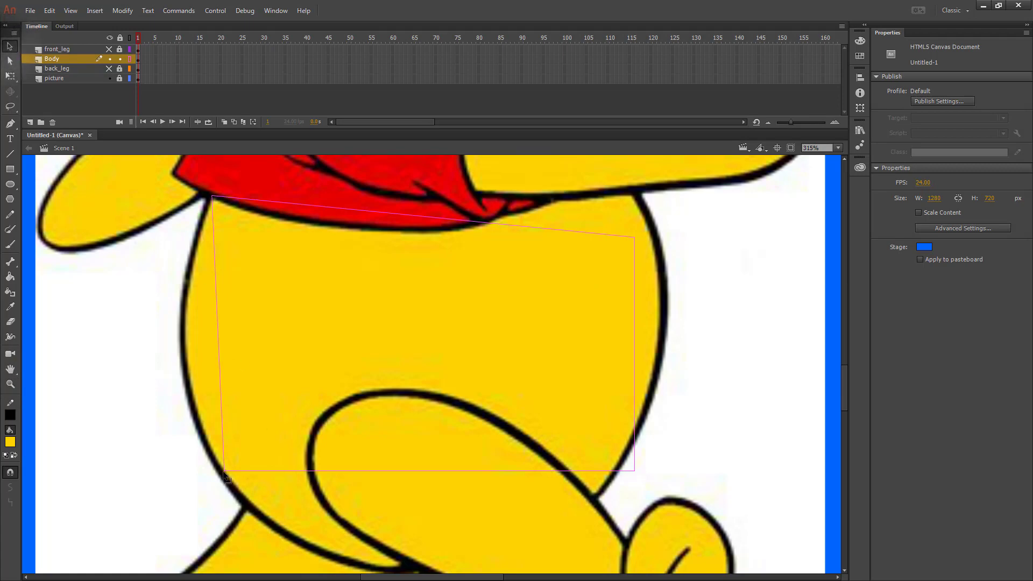
left_click_drag(227, 478, 184, 333)
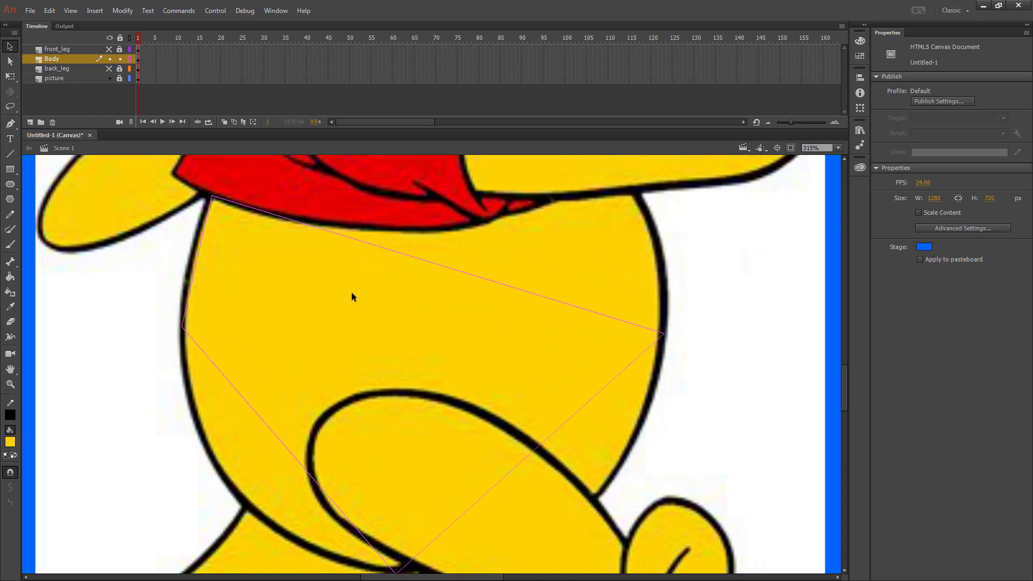
key("alt")
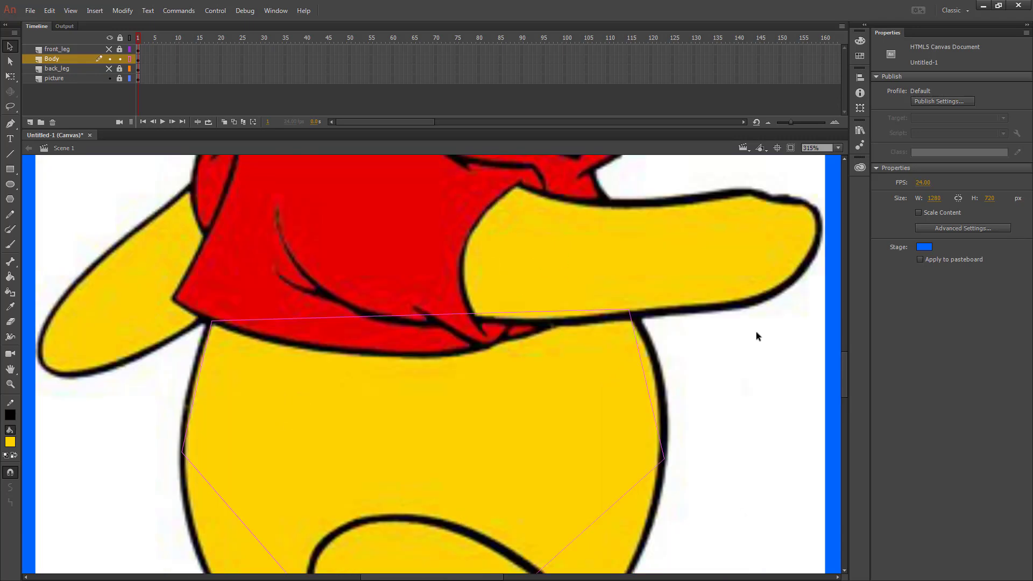
mouse_move(349, 355)
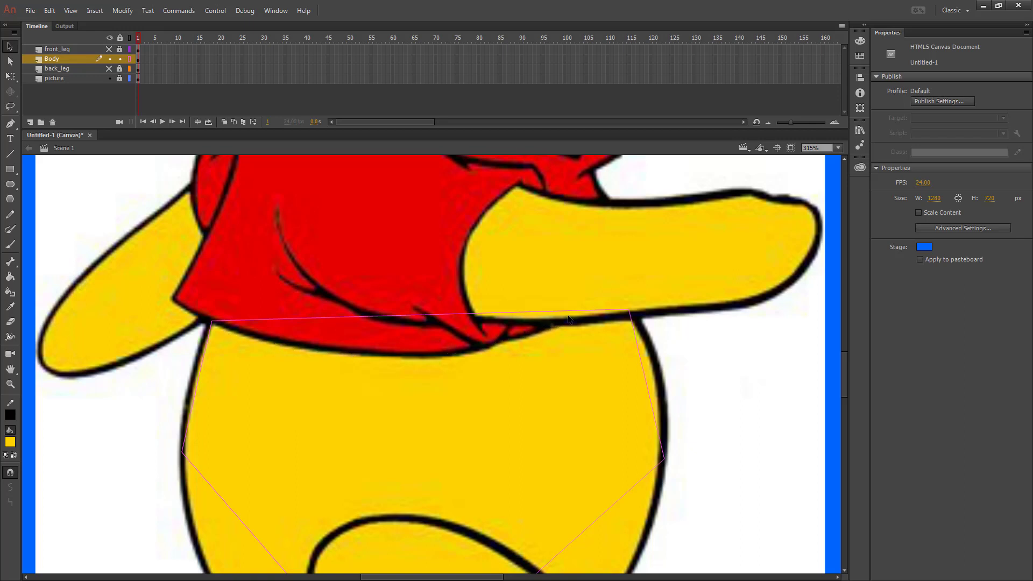
mouse_move(627, 296)
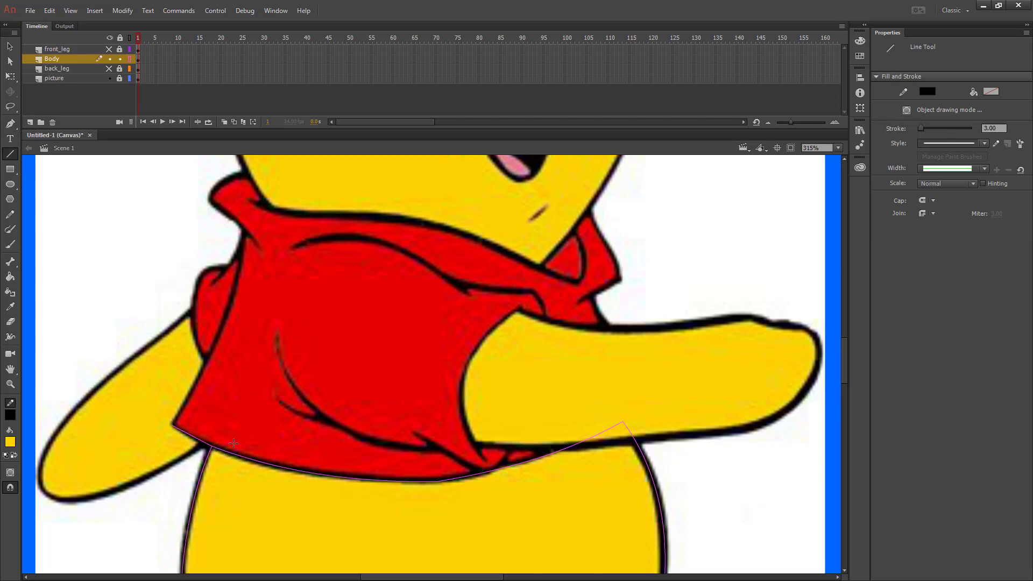
Trace the shirt's bottom edge, left side, collar and right side with 3 px black lines.
left_click_drag(230, 443, 231, 288)
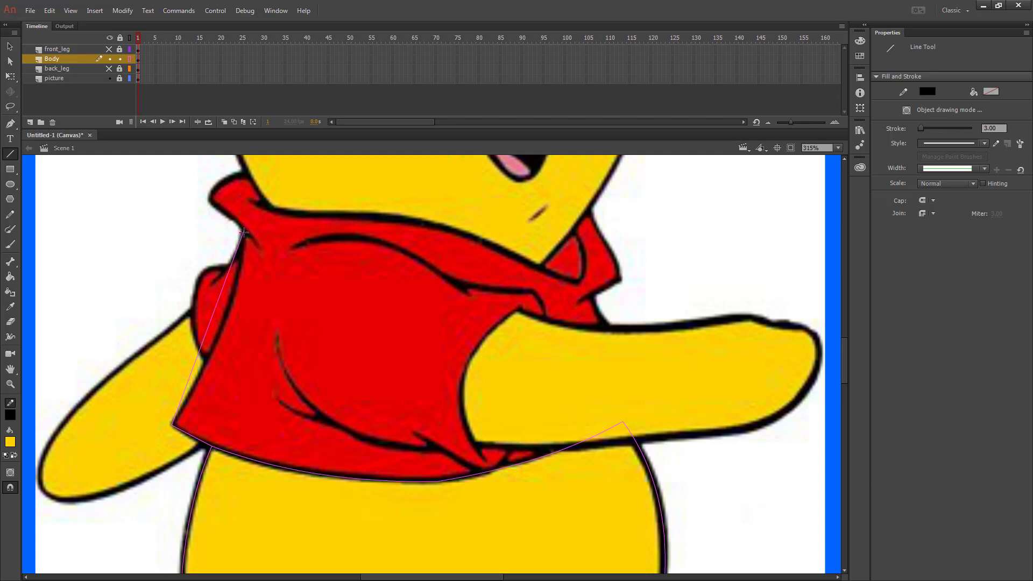
left_click_drag(242, 231, 228, 178)
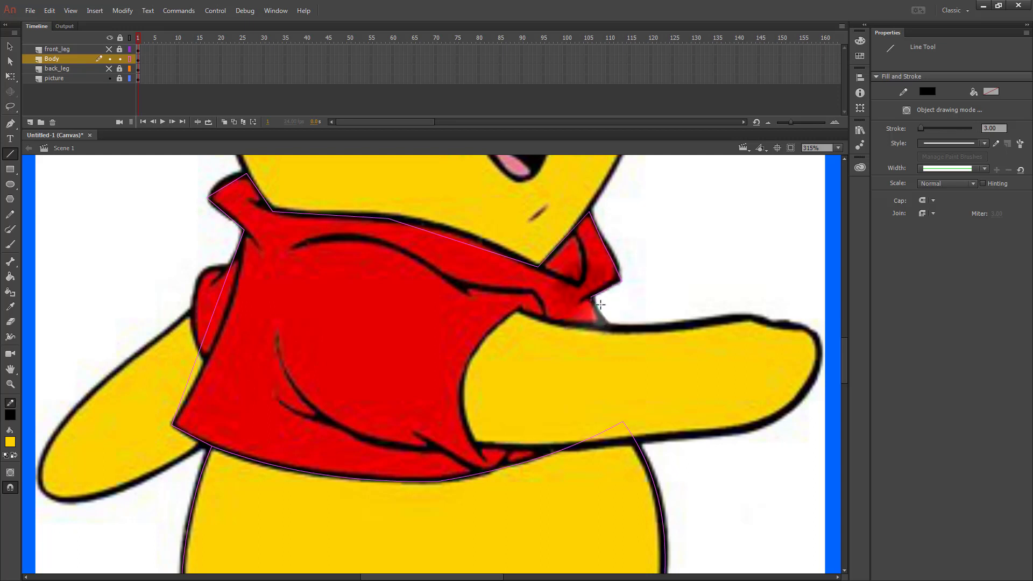
left_click_drag(600, 303, 644, 407)
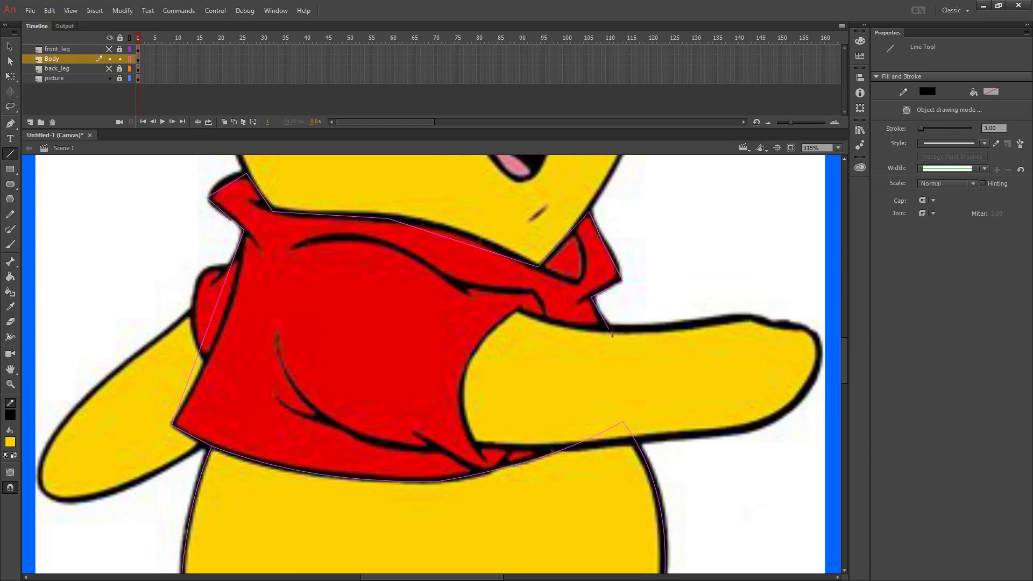
left_click_drag(609, 333, 665, 405)
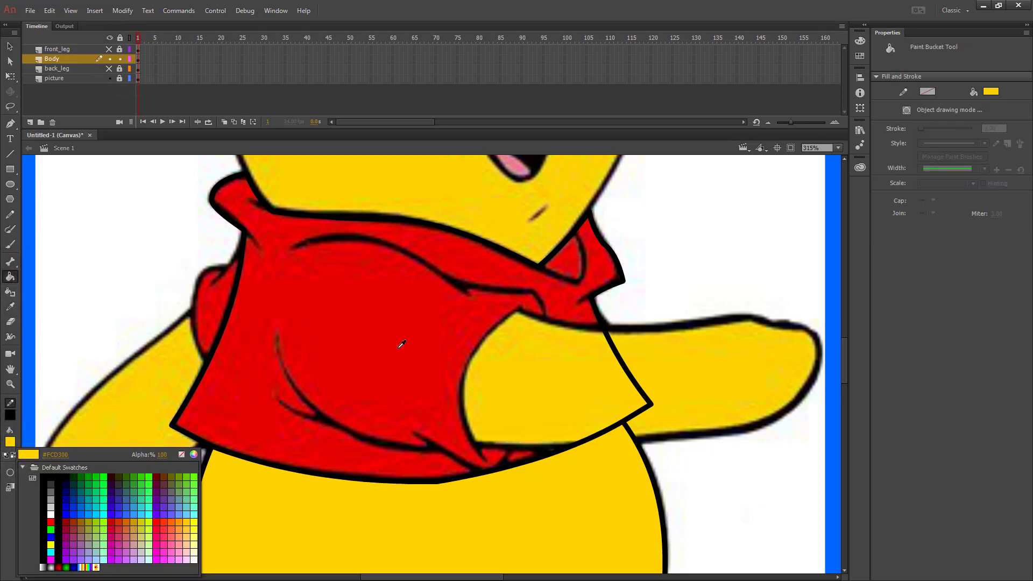
Choose red from the Fill Color swatches for the Paint Bucket.
left_click(402, 344)
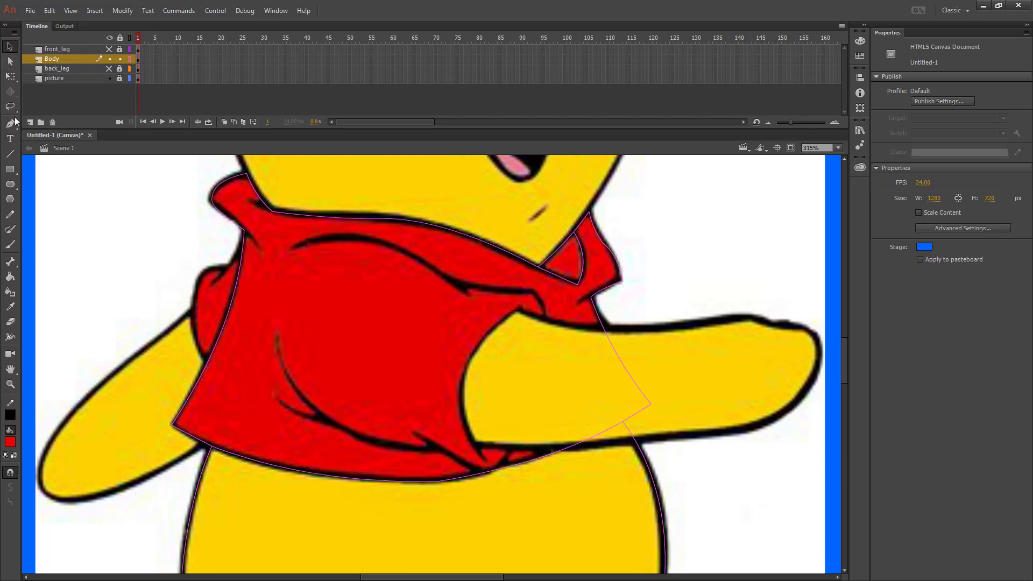
Fill the traced shirt outline with red using the Paint Bucket.
left_click(10, 154)
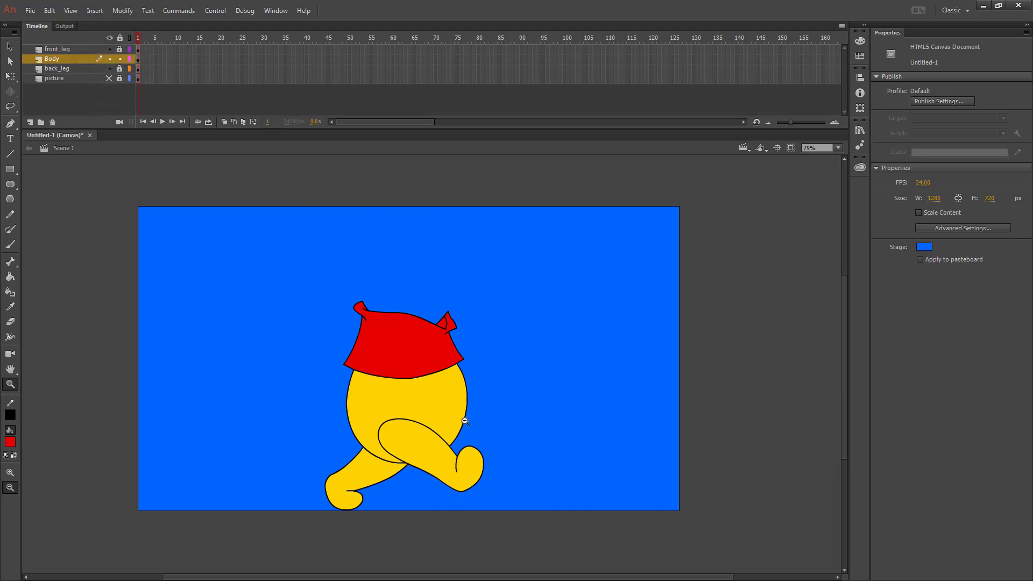
Save the drawing as Character.fla in the Animate folder via Save As.
left_click(30, 11)
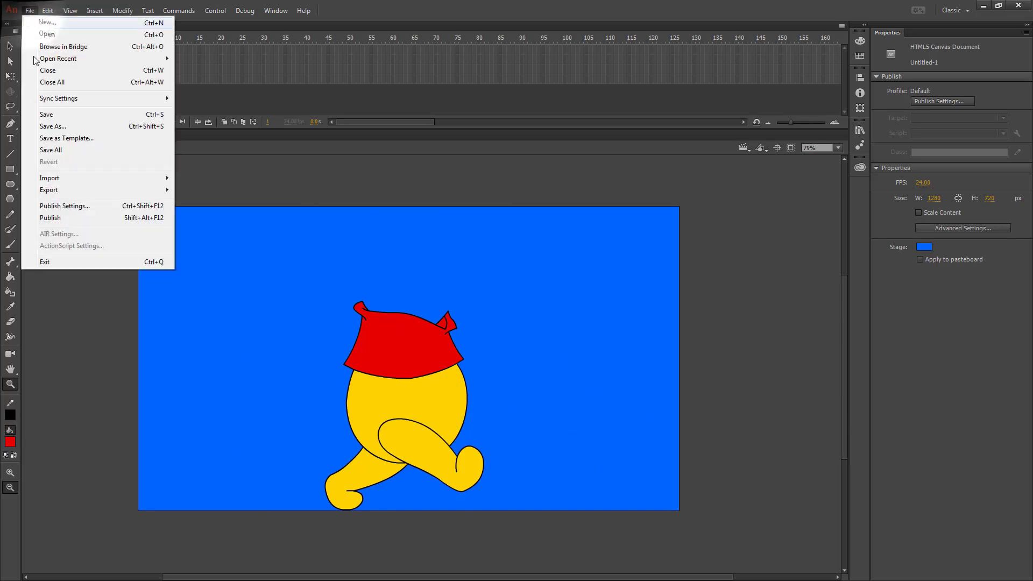
left_click(53, 126)
type("Character")
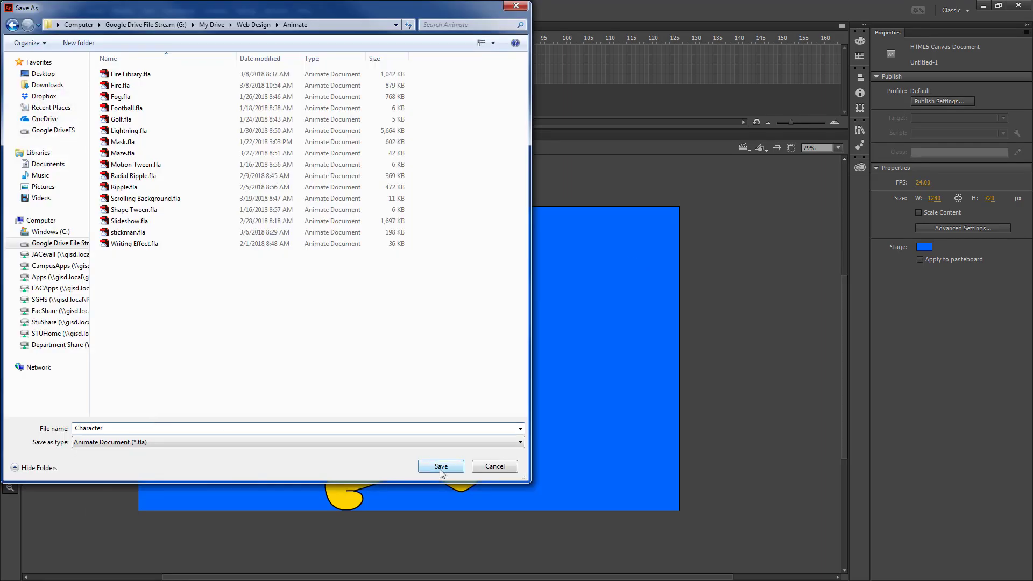
left_click(440, 466)
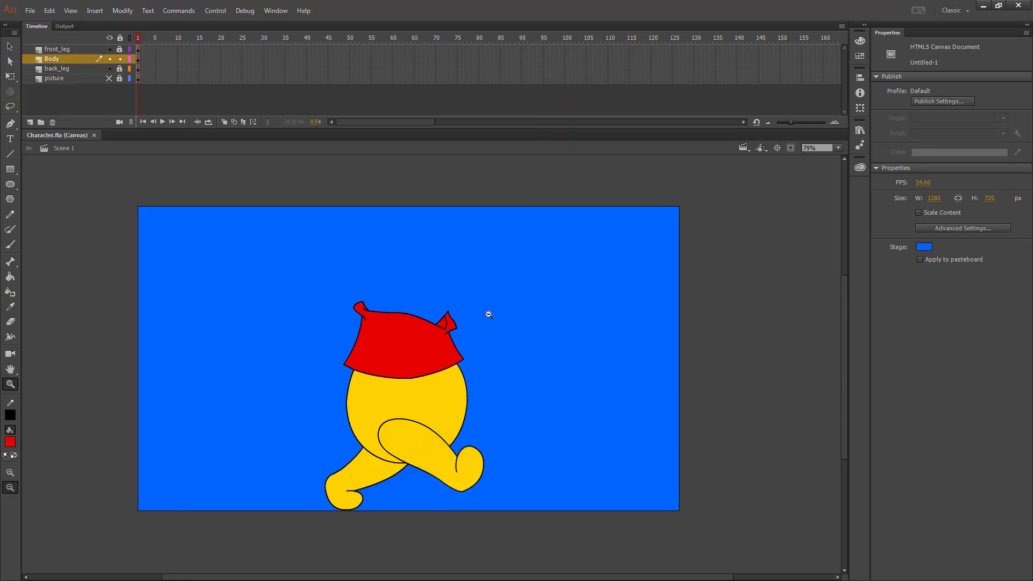